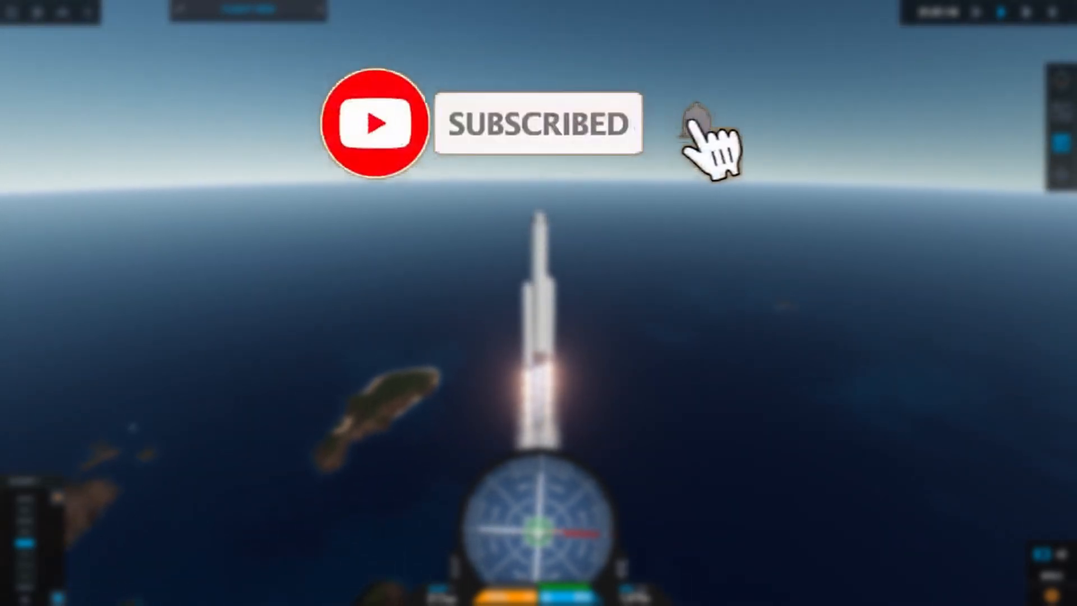
Select the Paint Tool so the swatch palette and Edit Color panel appear for the white rocket.
click(696, 125)
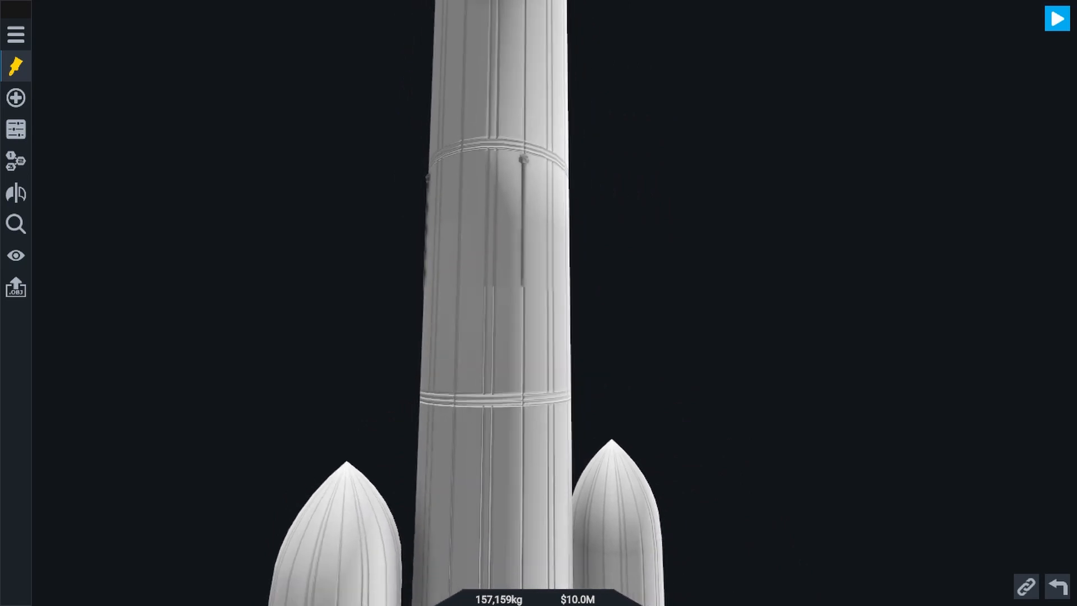
click(14, 66)
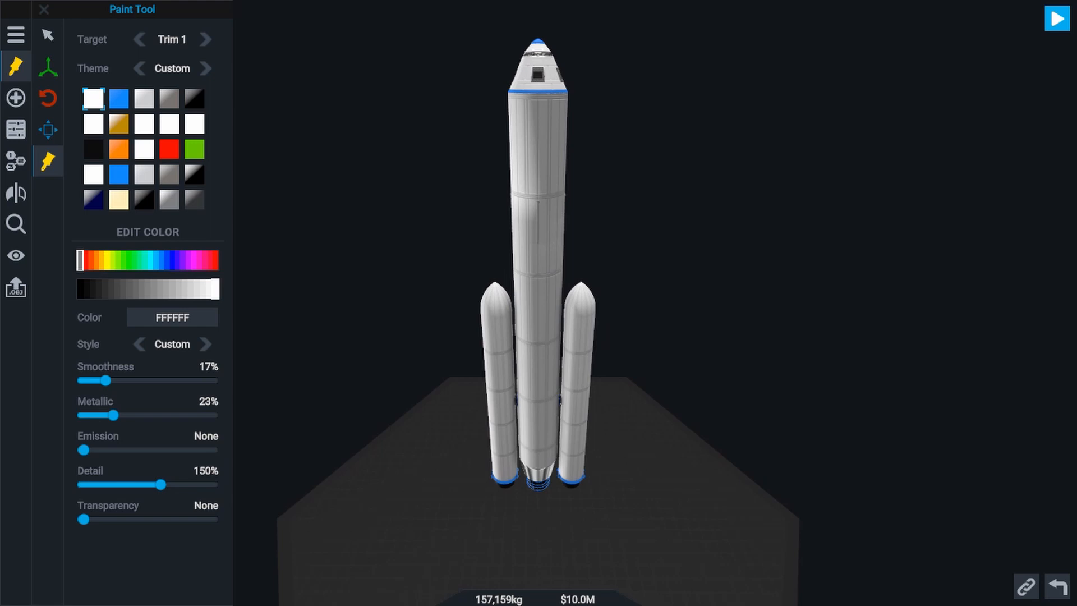
click(14, 130)
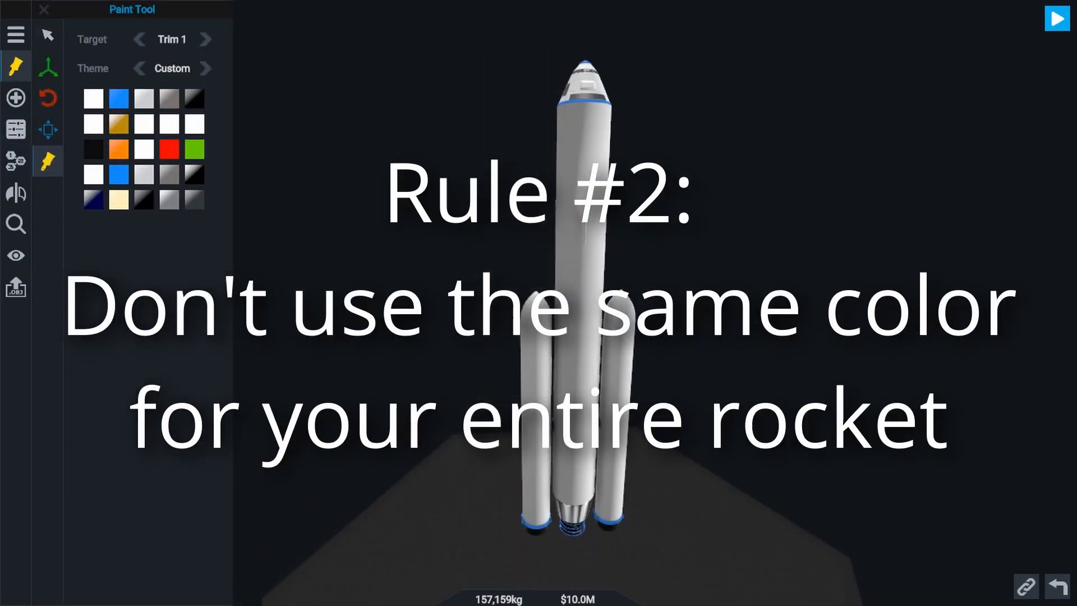
Paint the lower core stage section with a dark metallic Primary swatch between the boosters.
click(94, 97)
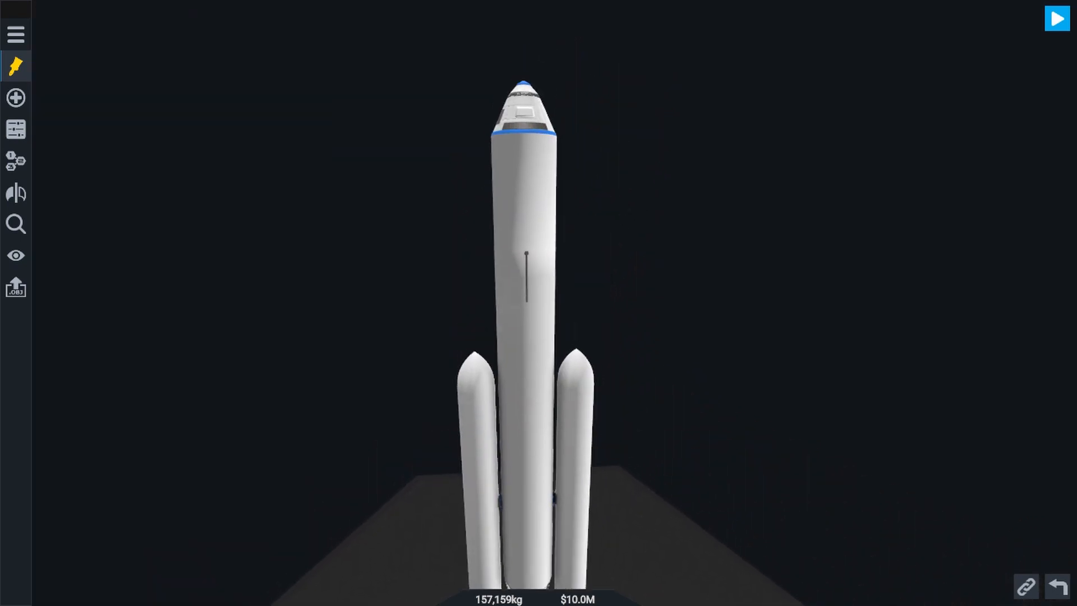
click(14, 66)
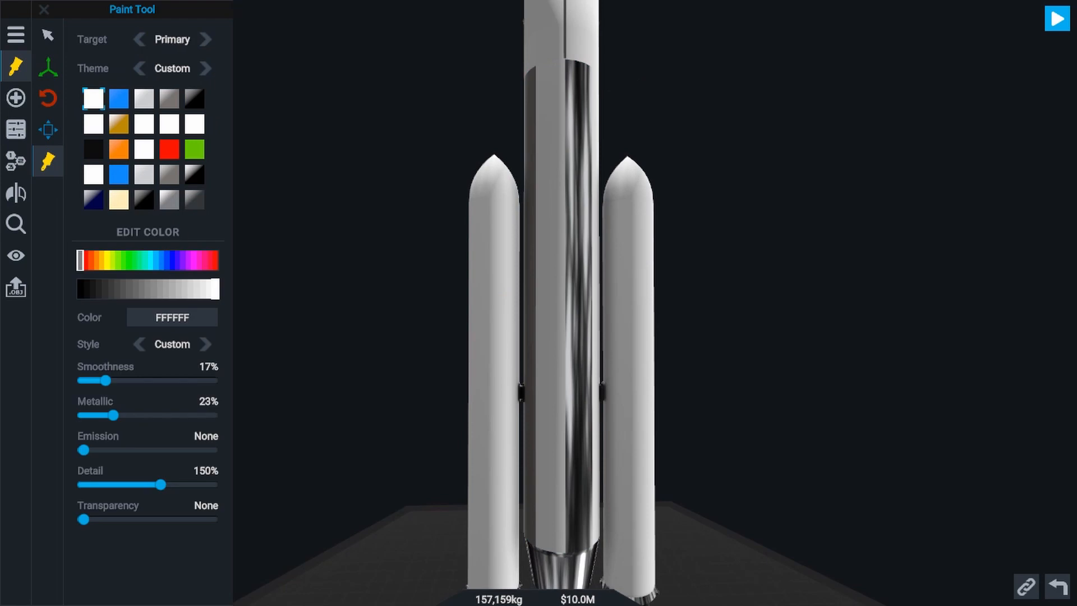
click(204, 39)
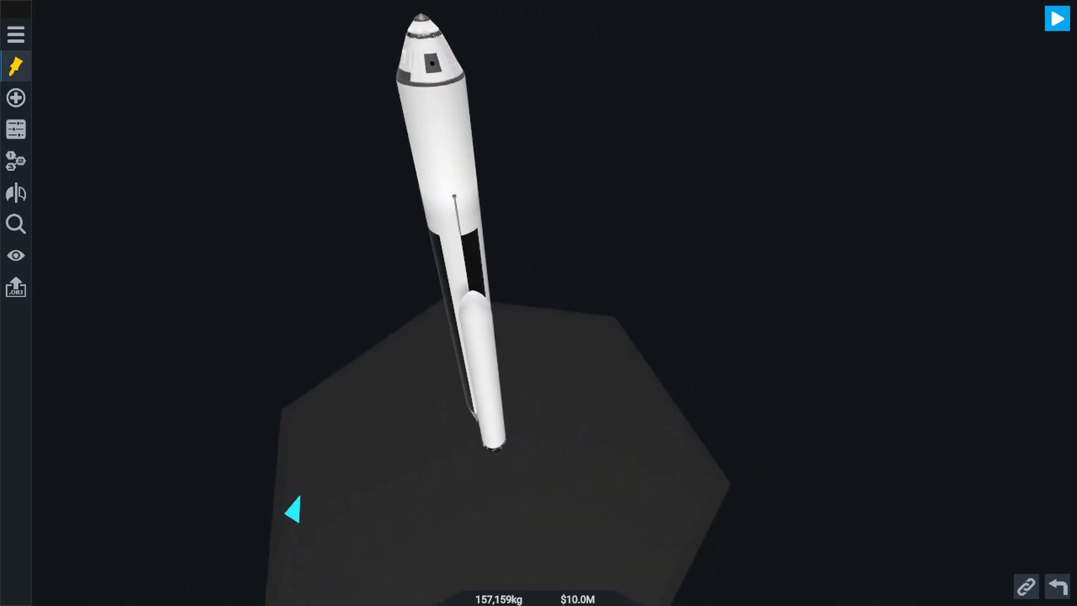
click(15, 98)
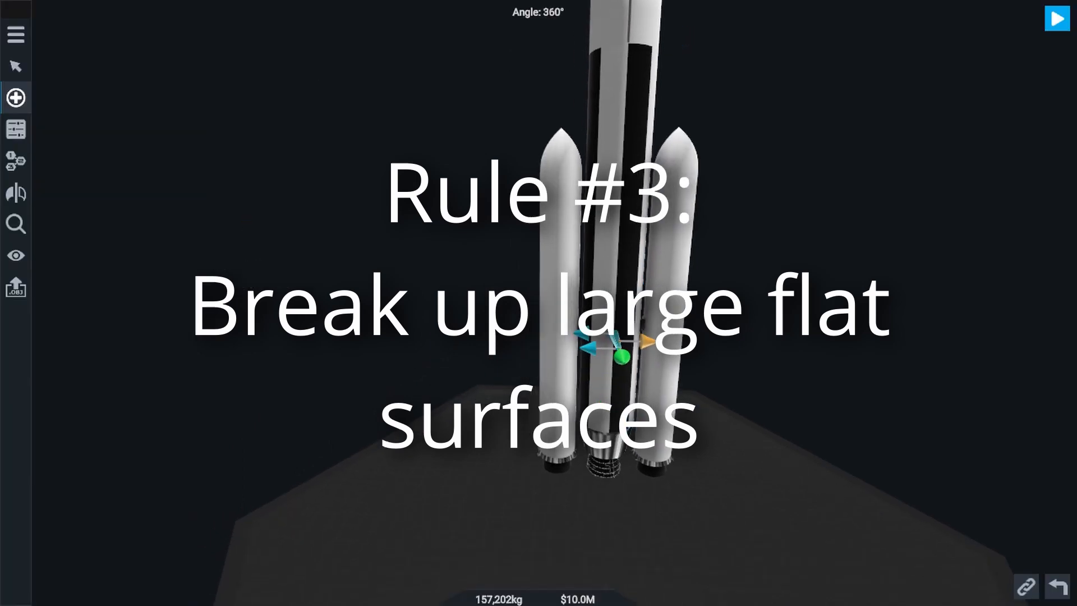
Add a structural rod, stand it upright, lower it along the core stage and stretch it to 18.10 m.
click(15, 97)
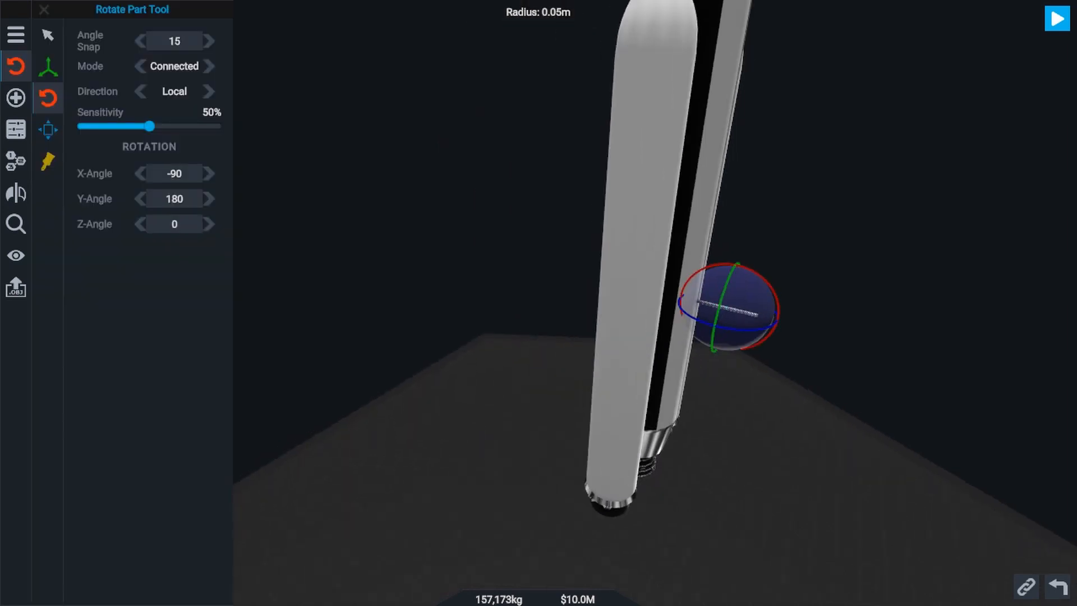
click(15, 66)
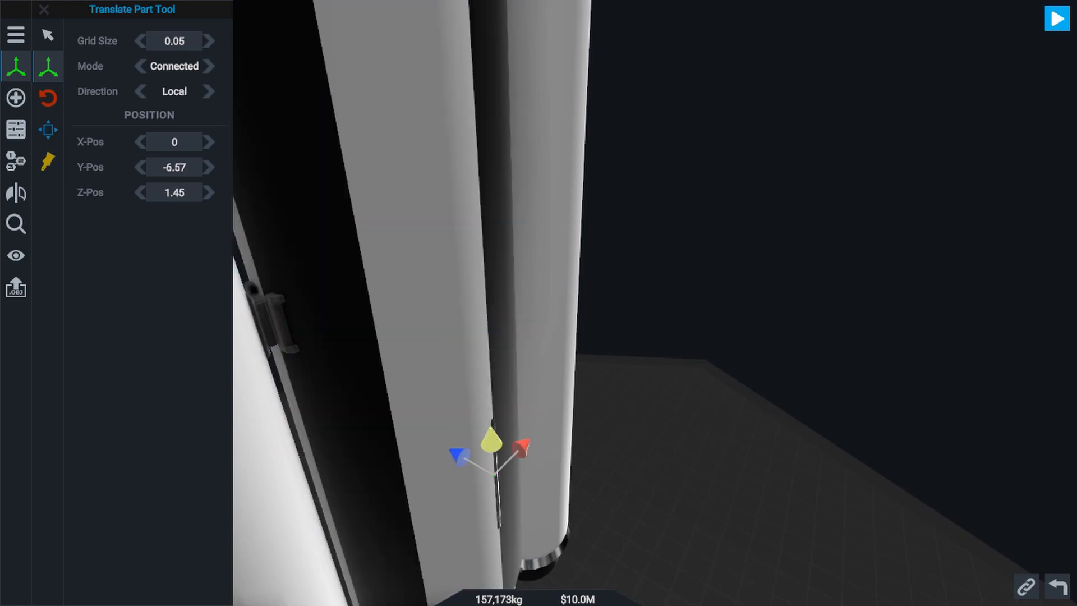
drag(489, 439, 464, 330)
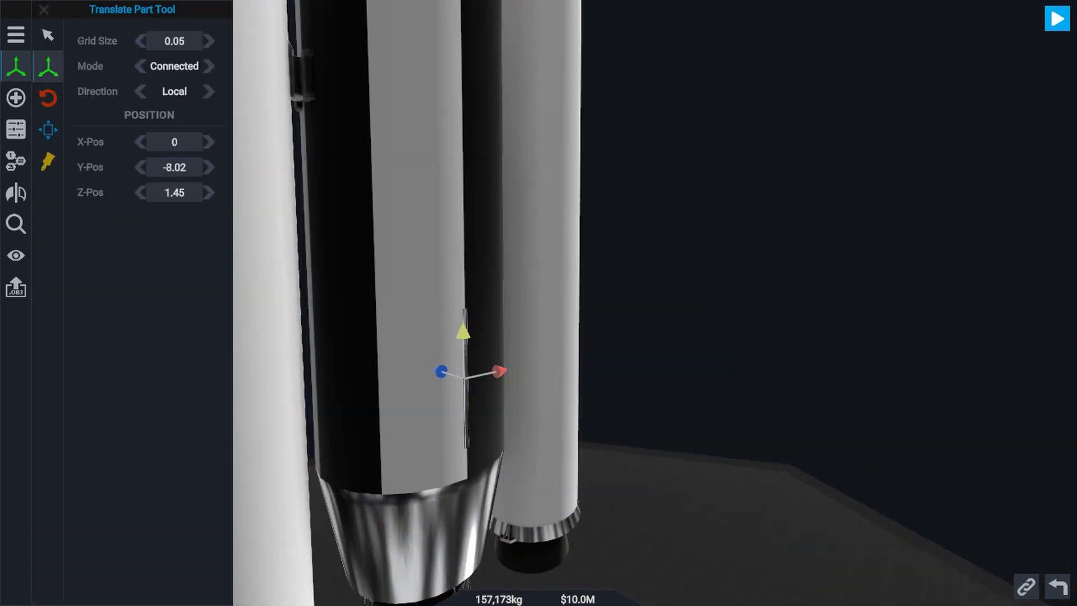
click(48, 34)
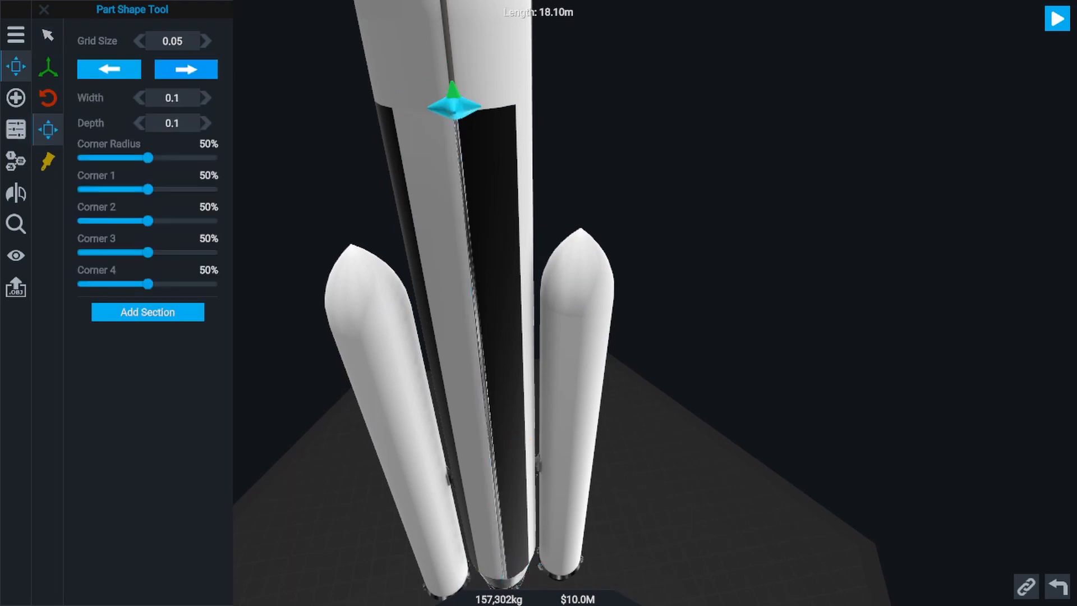
click(185, 70)
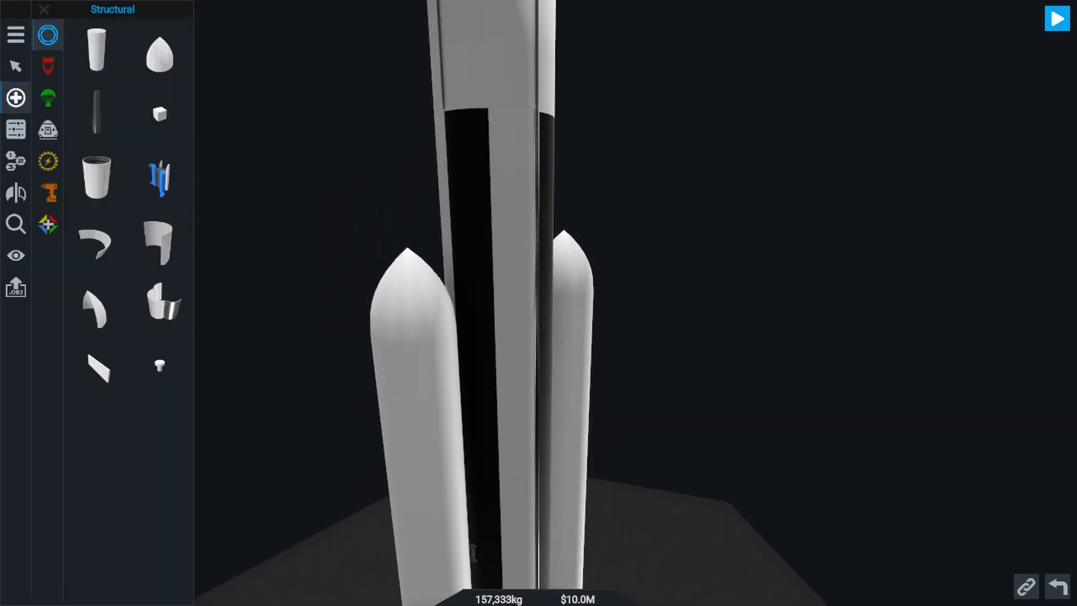
Place a small Control & Descent part on the core stage just above the strut's top.
click(49, 130)
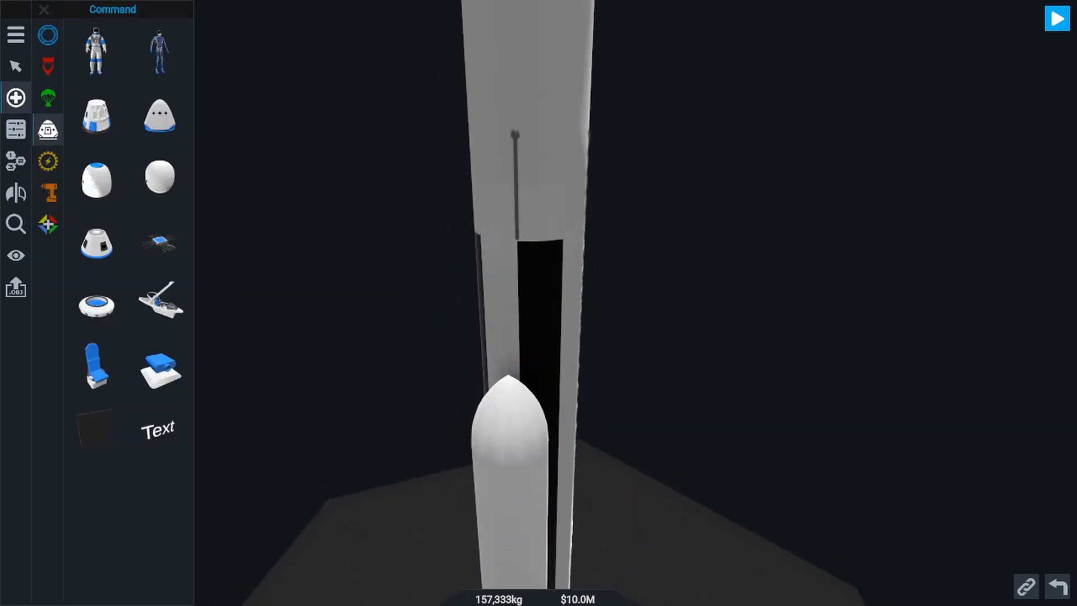
click(48, 98)
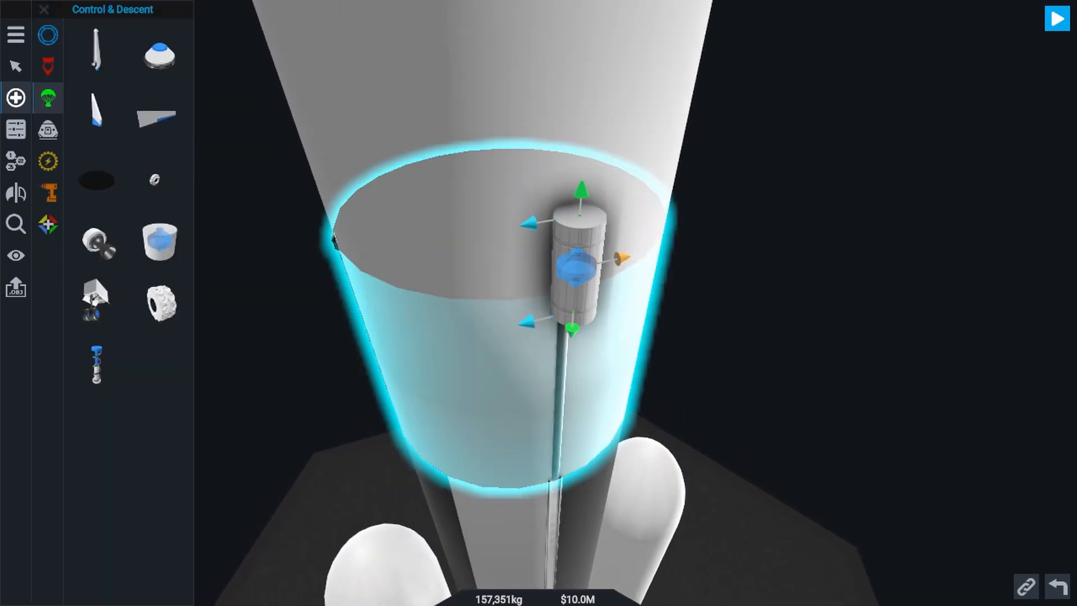
click(15, 129)
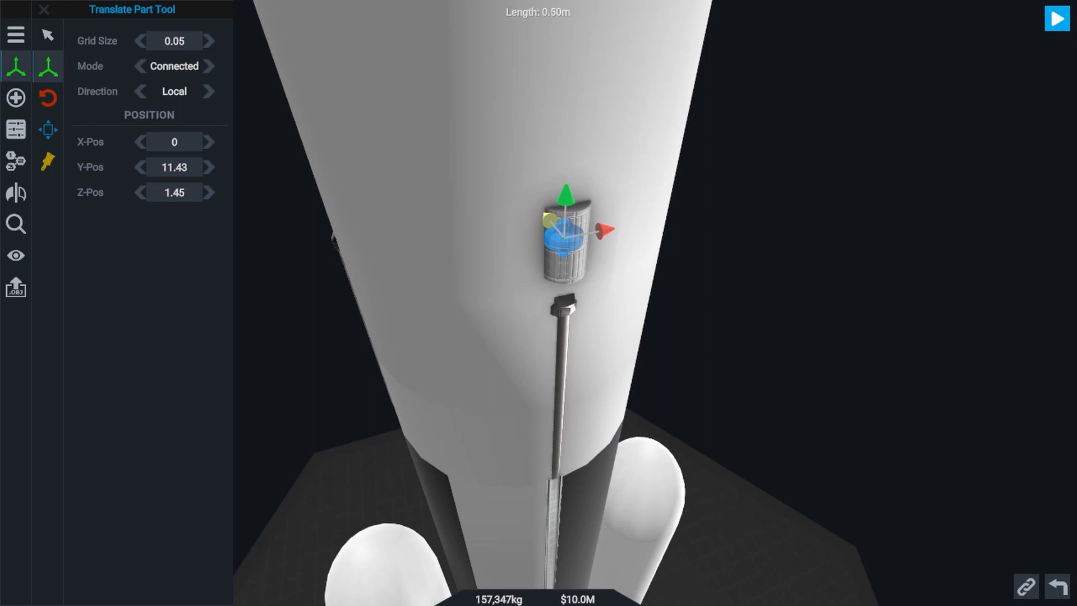
click(14, 192)
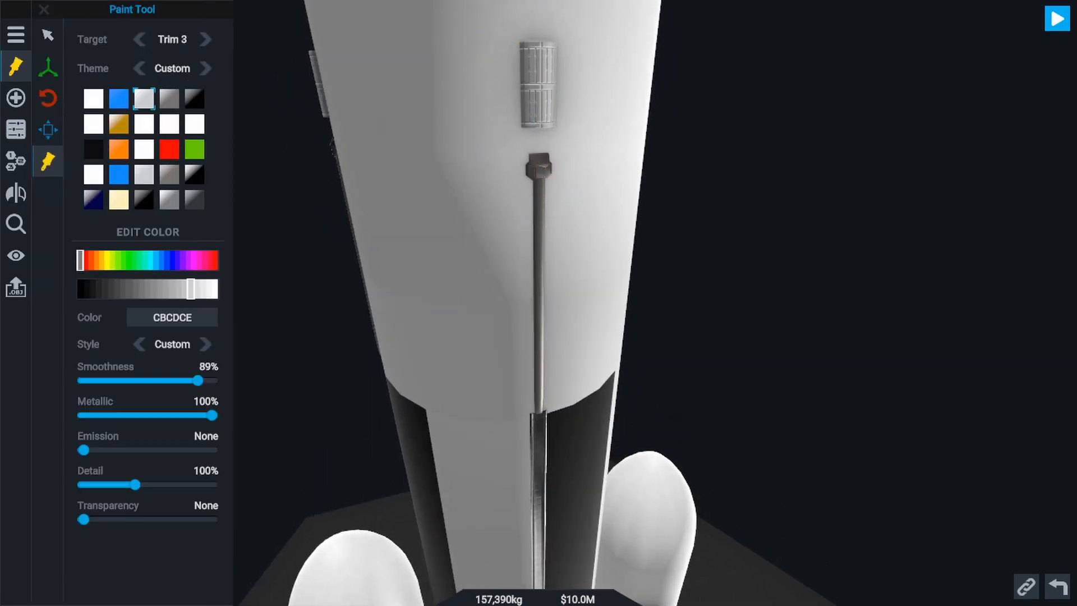
Paint the small grille part with a silvery metallic swatch.
click(205, 40)
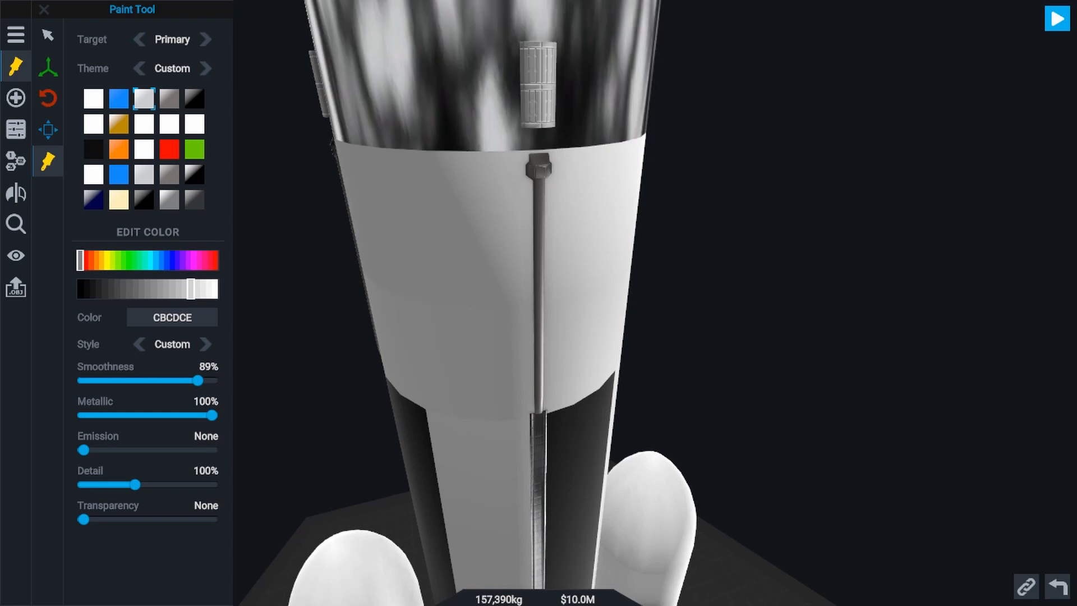
click(93, 99)
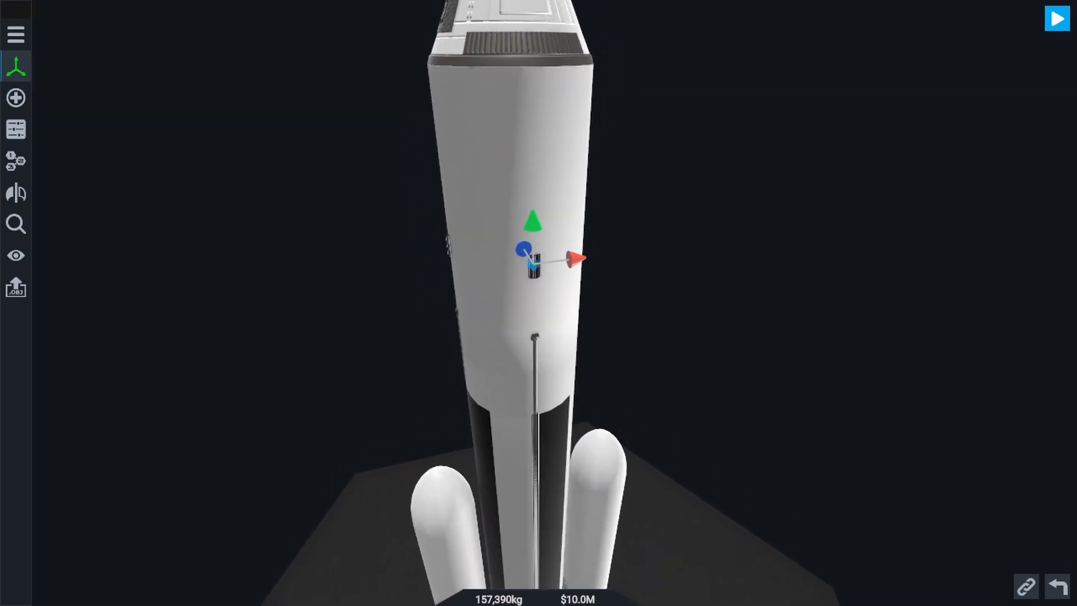
click(15, 98)
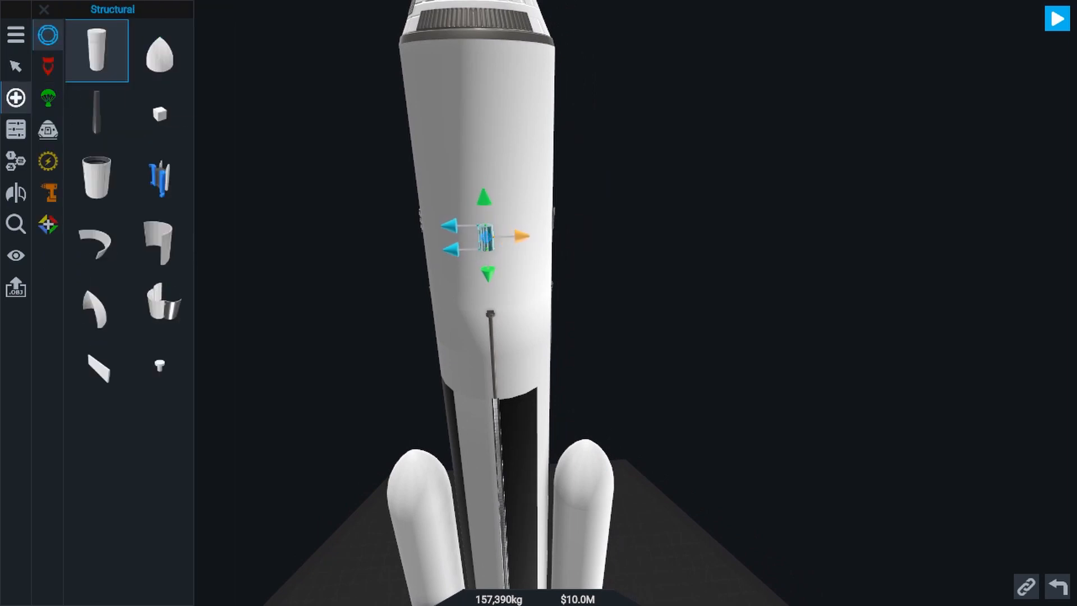
Set the Fuel Tank's Part Style texture to Hexagonal with Texture Tiling X 12 and Y 6.
click(14, 129)
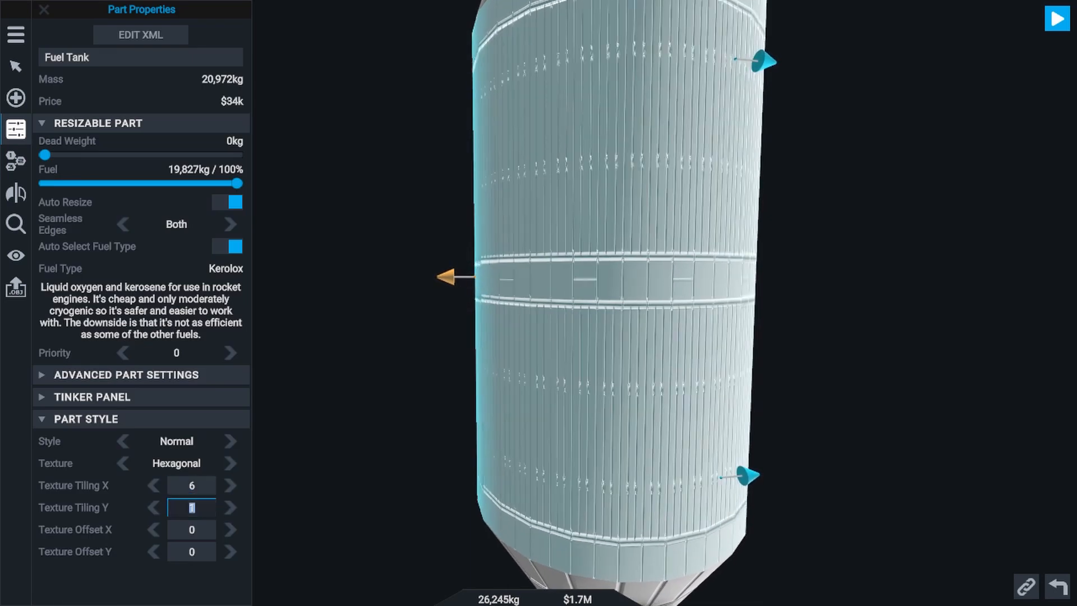
text(6)
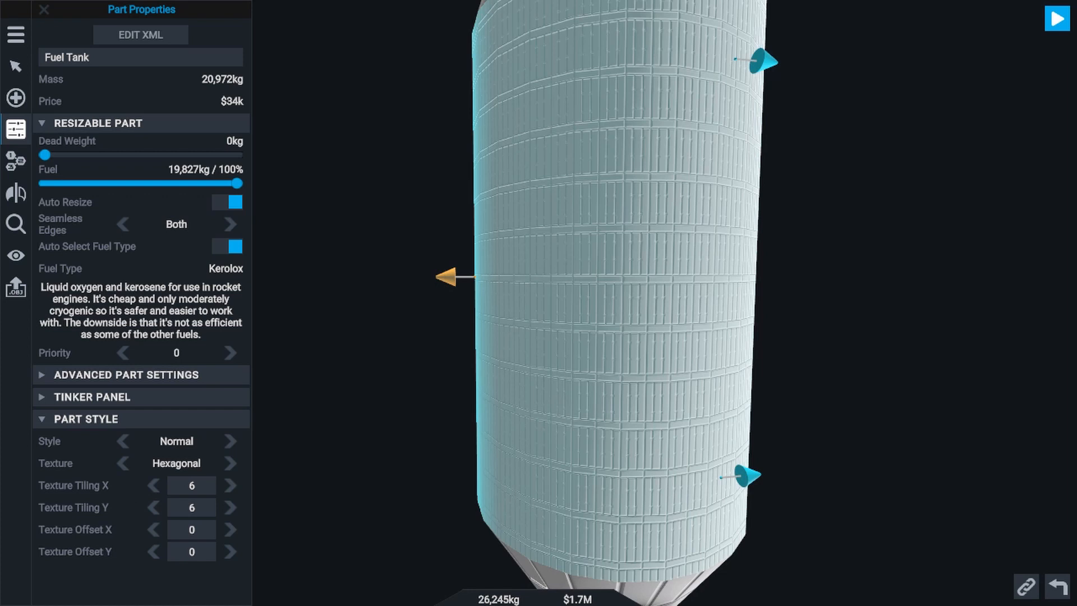
click(43, 10)
text(12)
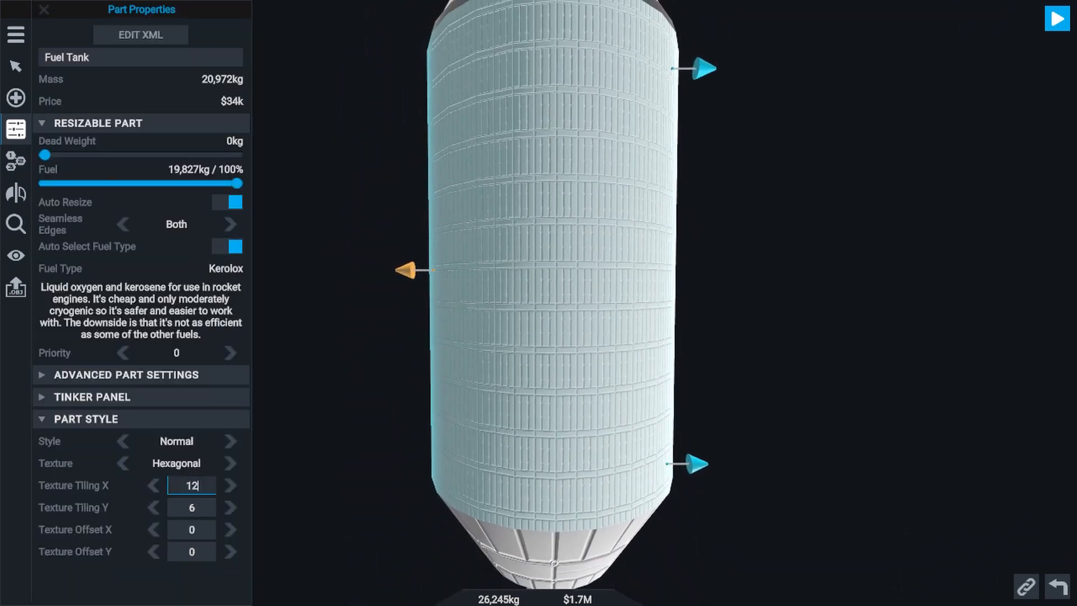
click(231, 507)
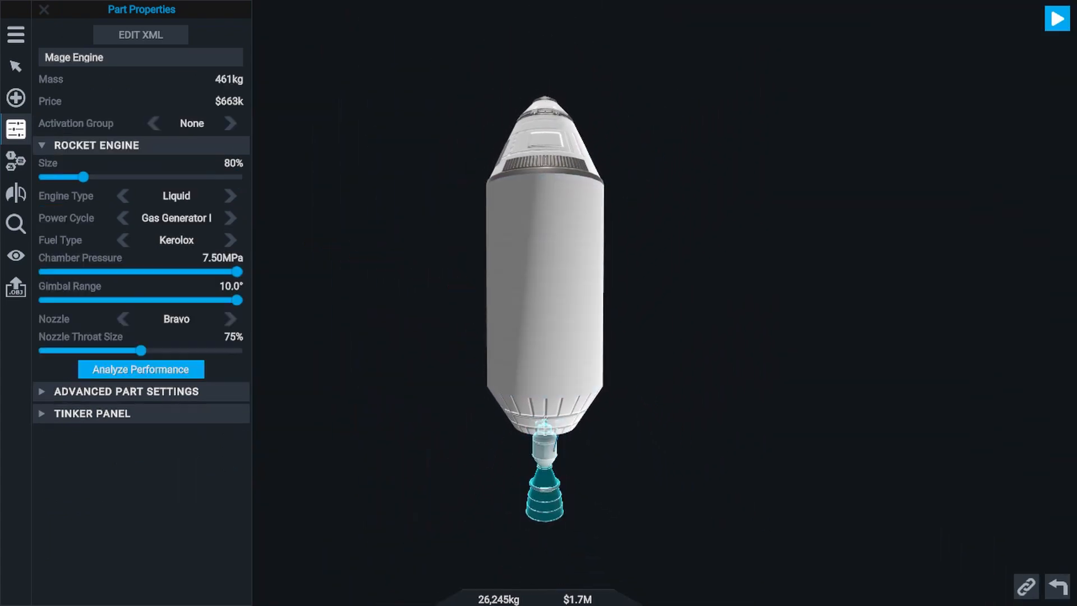
click(44, 10)
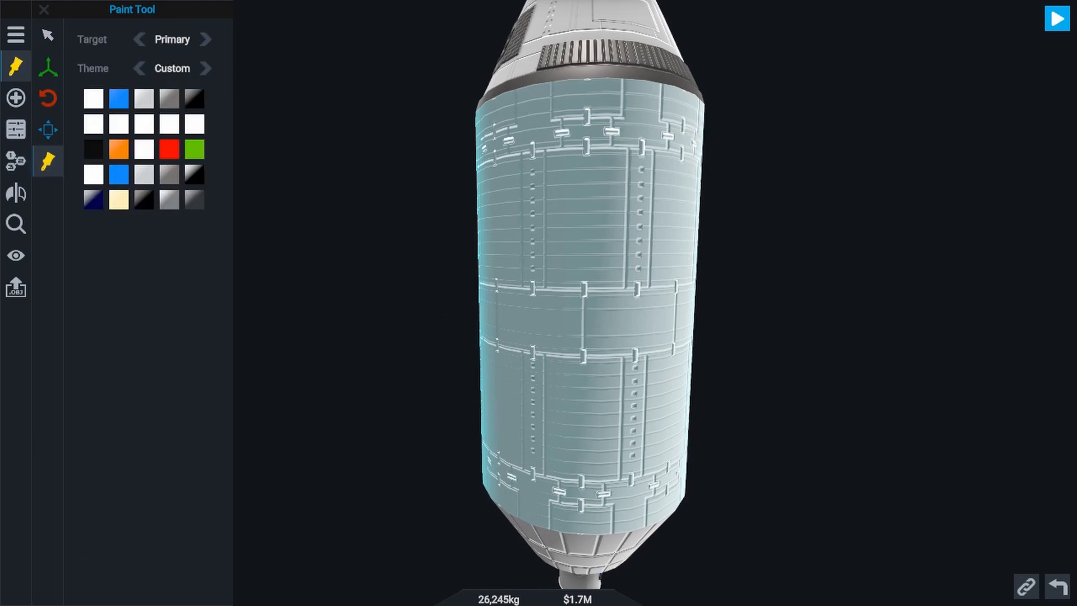
Paint the panelled fuel tank with a chrome Primary swatch for a polished-metal look.
click(142, 99)
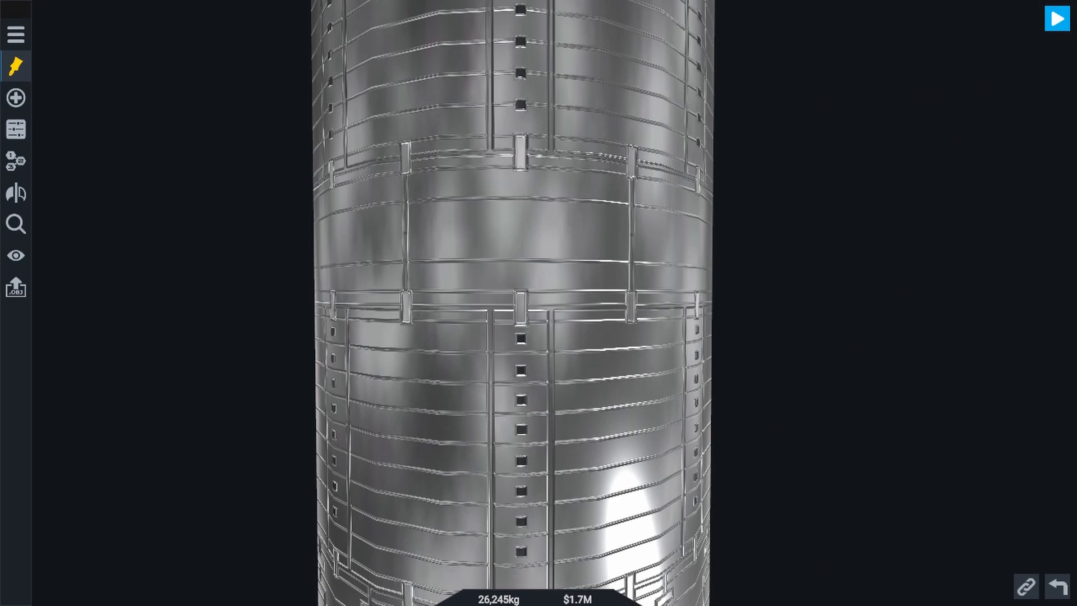
click(15, 66)
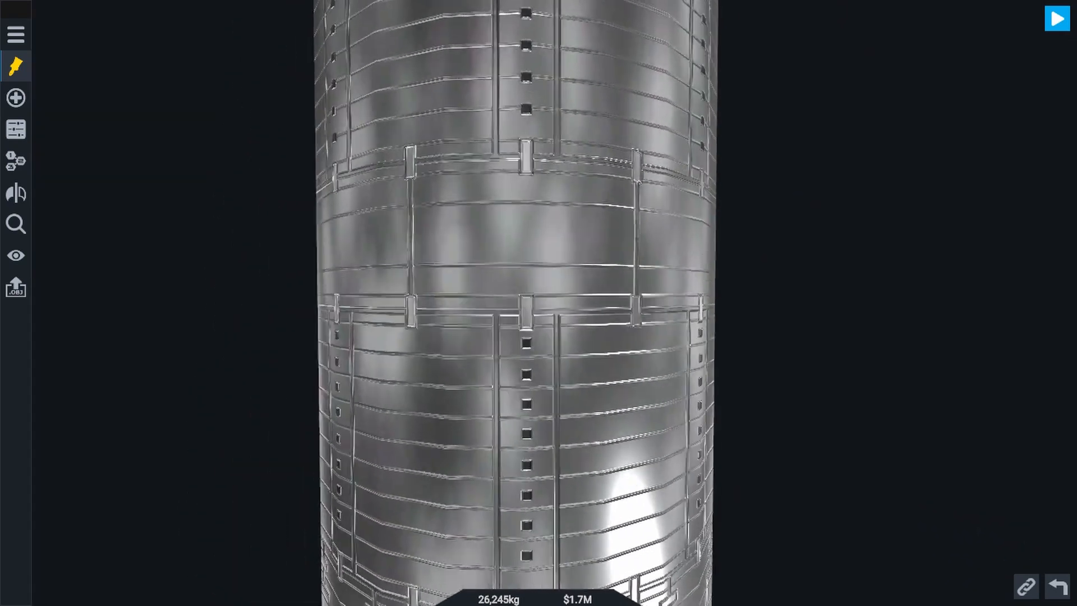
click(14, 66)
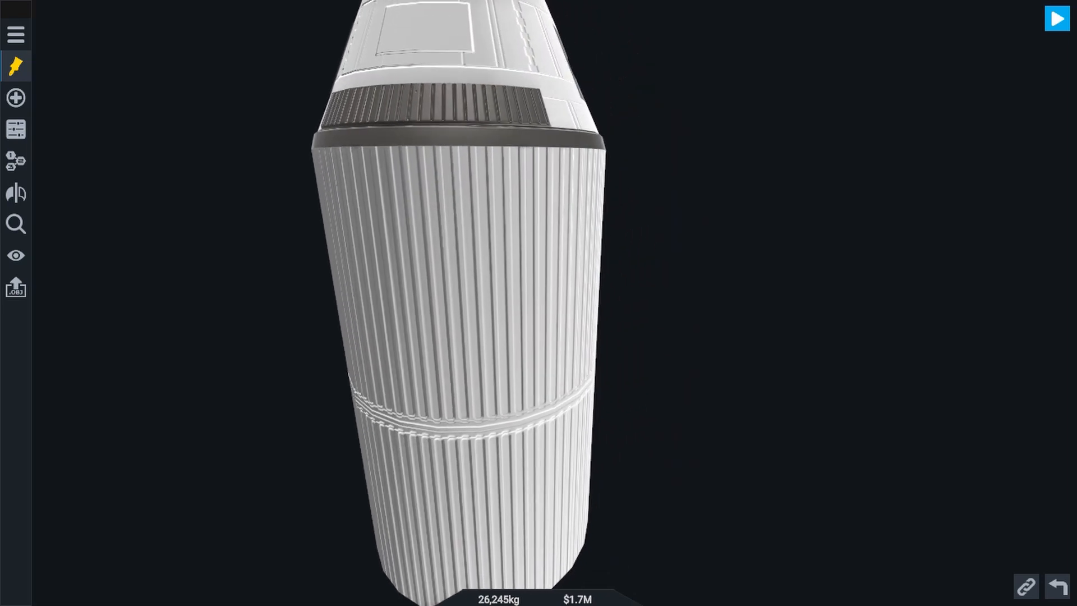
Change the tank to the ribbed texture and paint it with the orange FF8000 swatch.
click(14, 65)
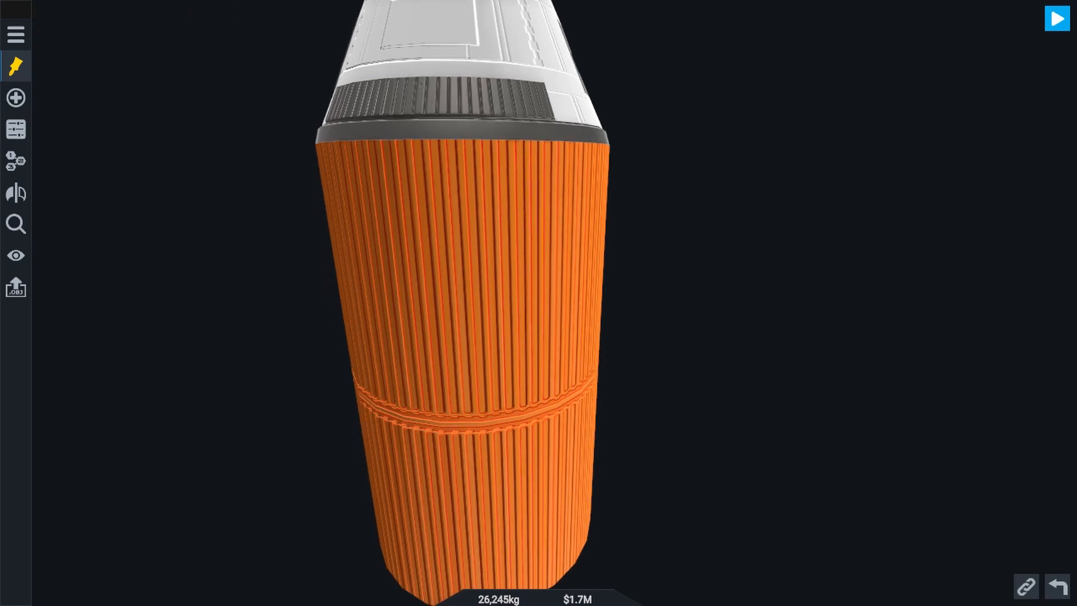
click(14, 66)
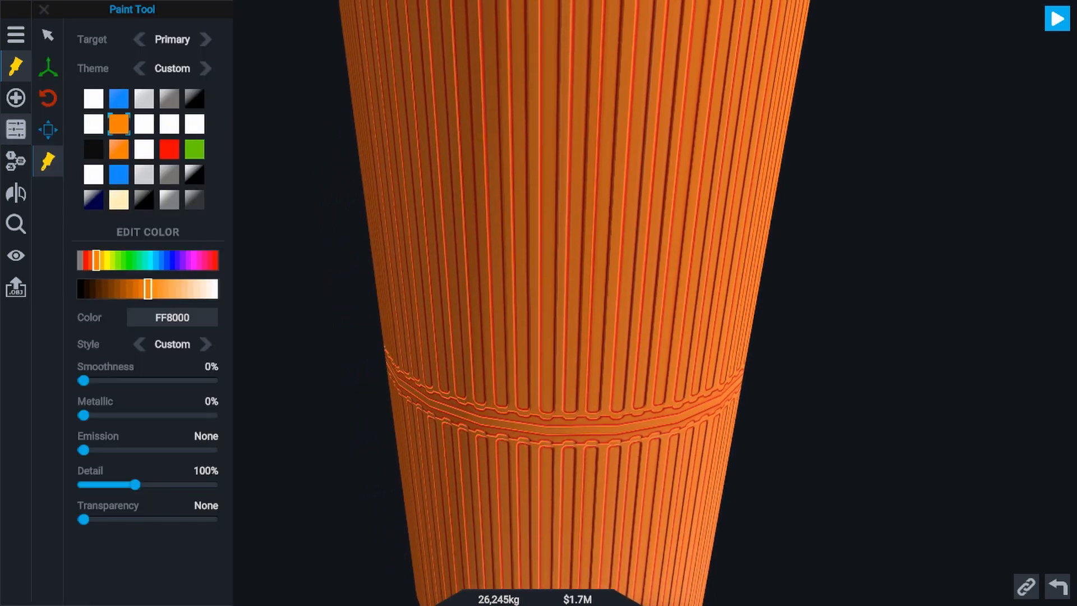
click(14, 131)
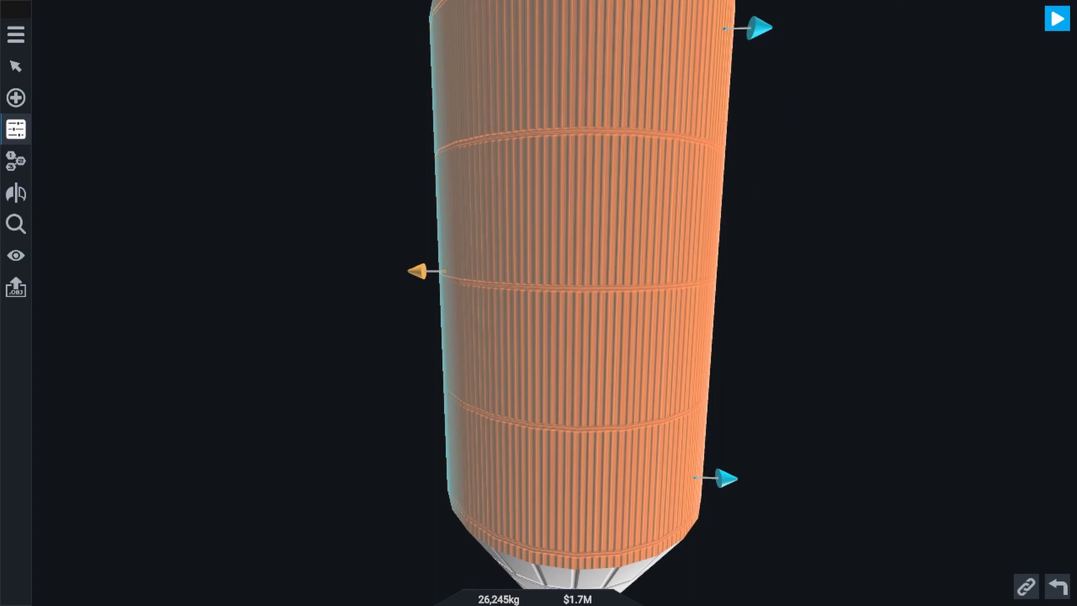
click(570, 275)
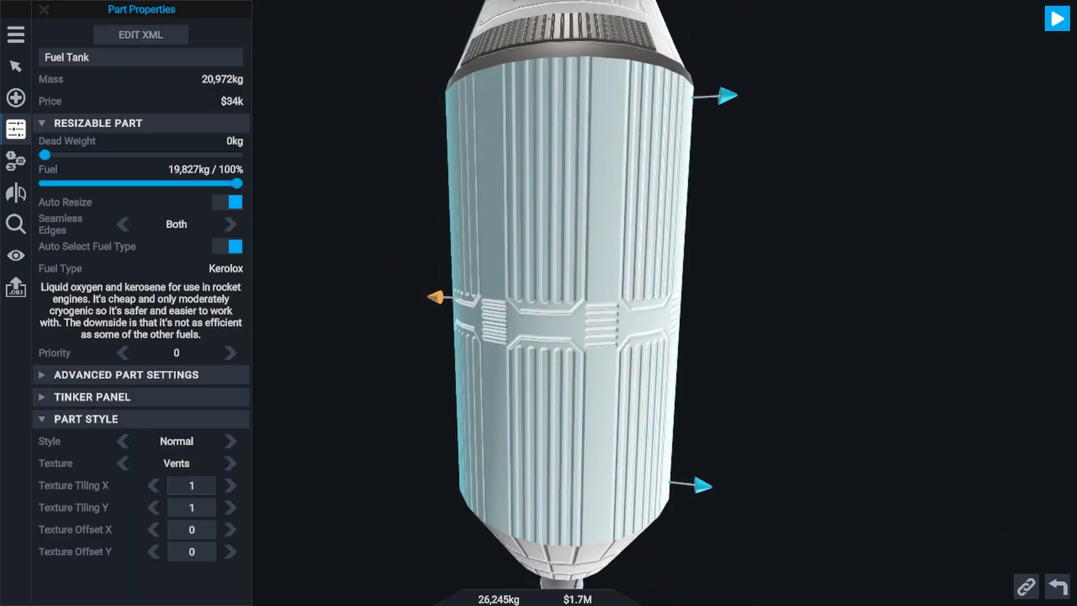
Raise the Vents texture's Tiling X and Y from 1 to 3 in the tank's Part Style.
click(43, 10)
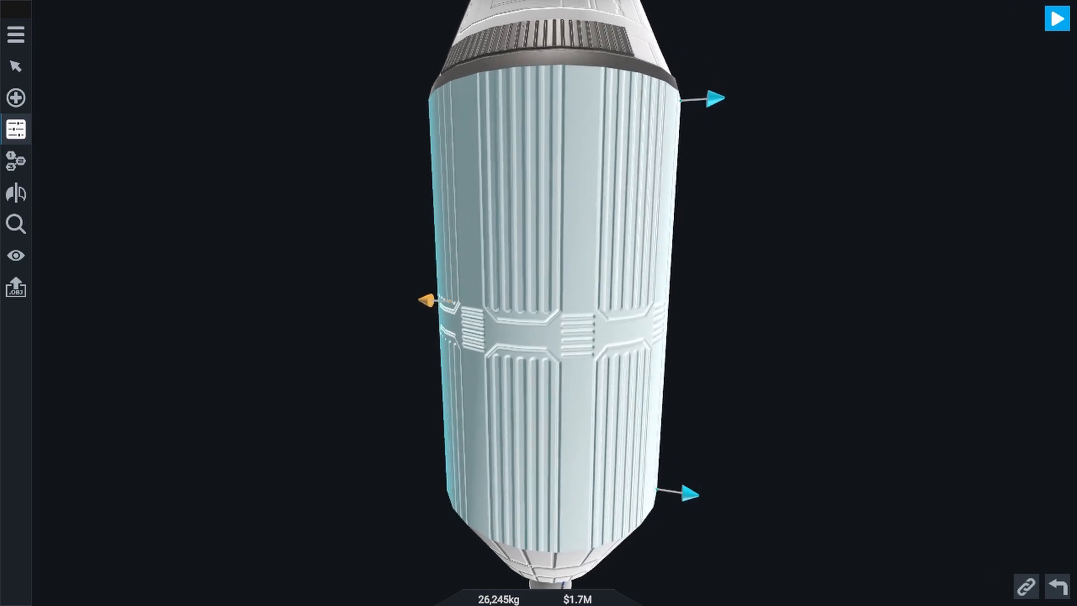
click(550, 302)
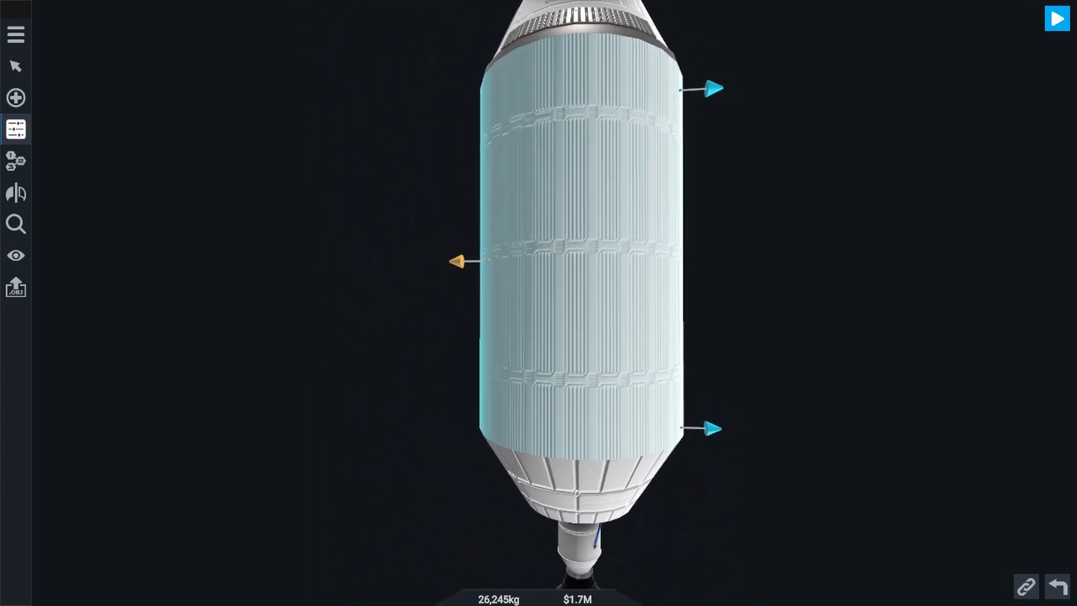
drag(482, 275, 384, 281)
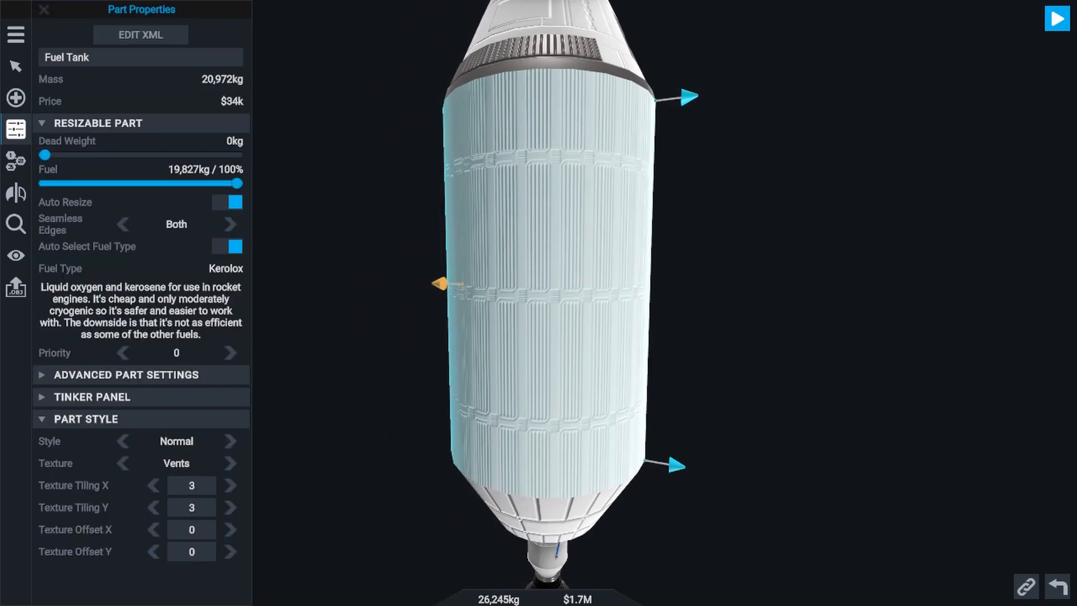
Set the tank texture to Camouflage and start editing its primary paint swatch.
click(230, 464)
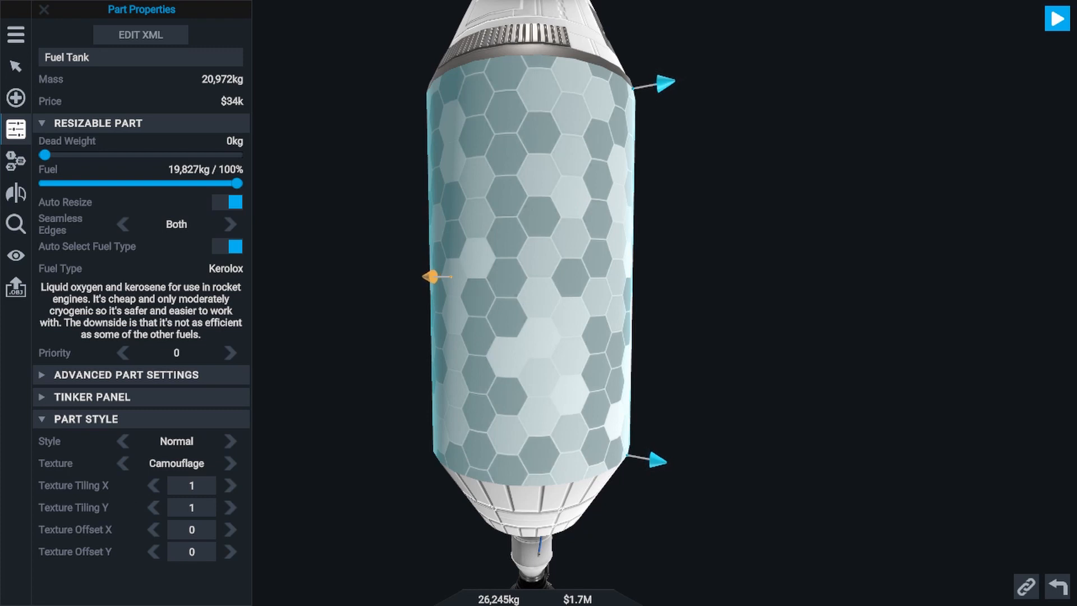
click(44, 10)
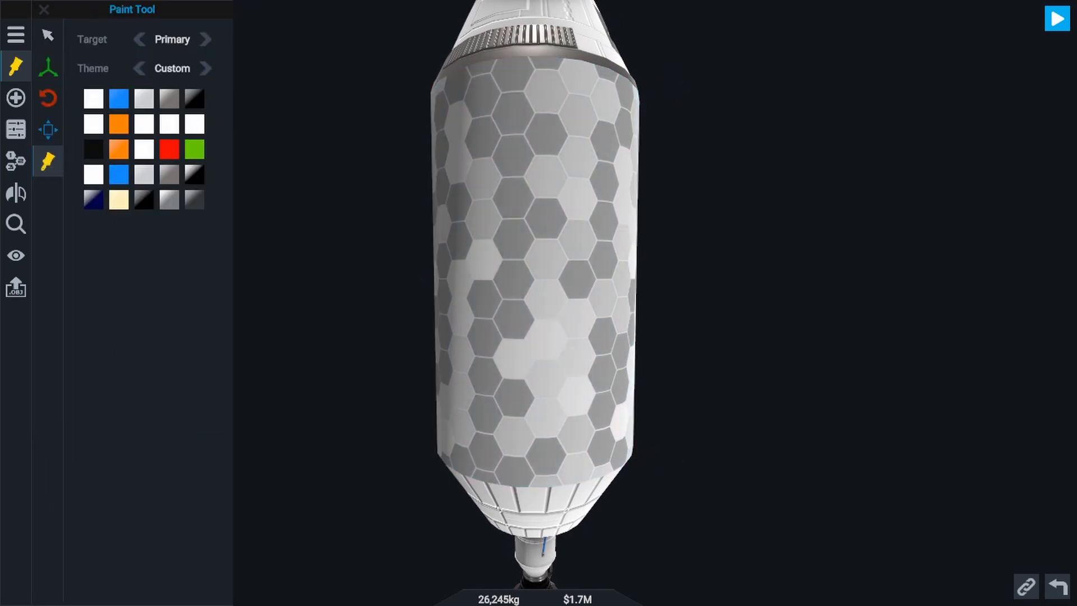
click(93, 99)
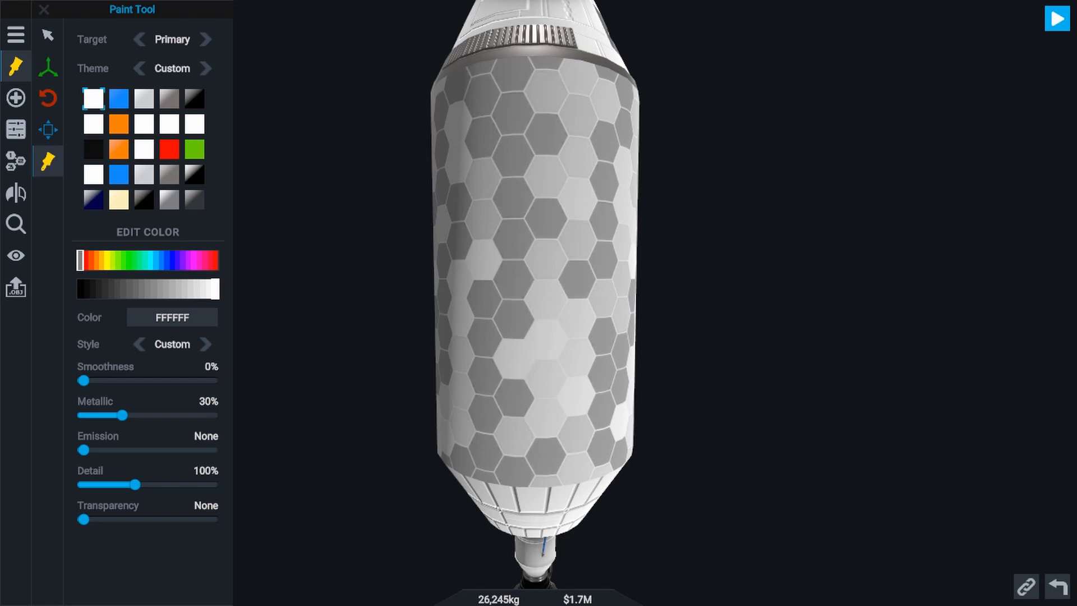
Darken the primary swatch to grey AEAEAE and lower Detail to 40%.
drag(137, 484, 103, 484)
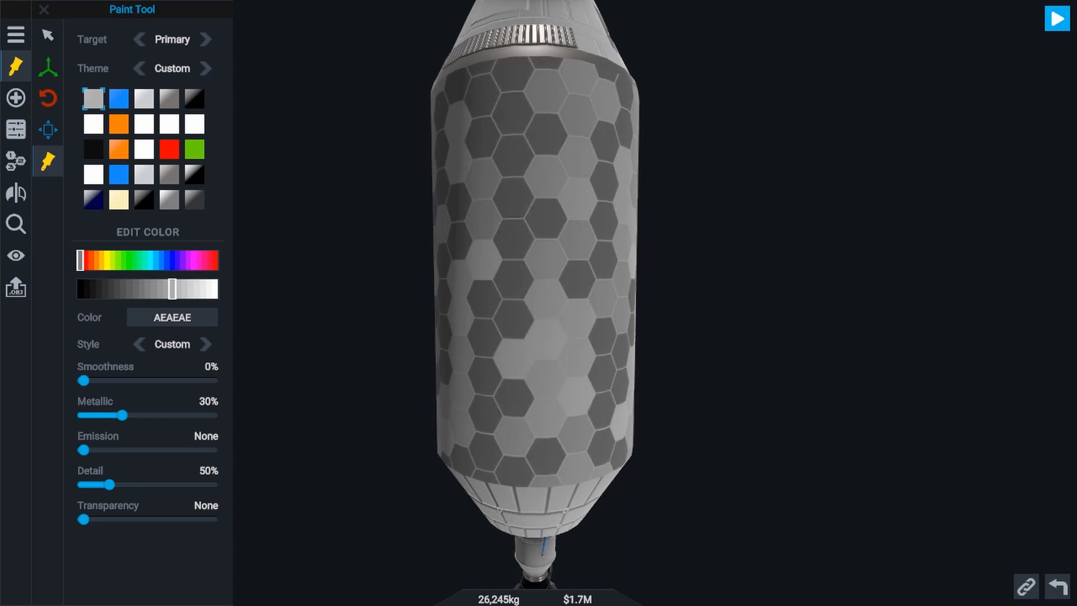
drag(108, 485, 103, 485)
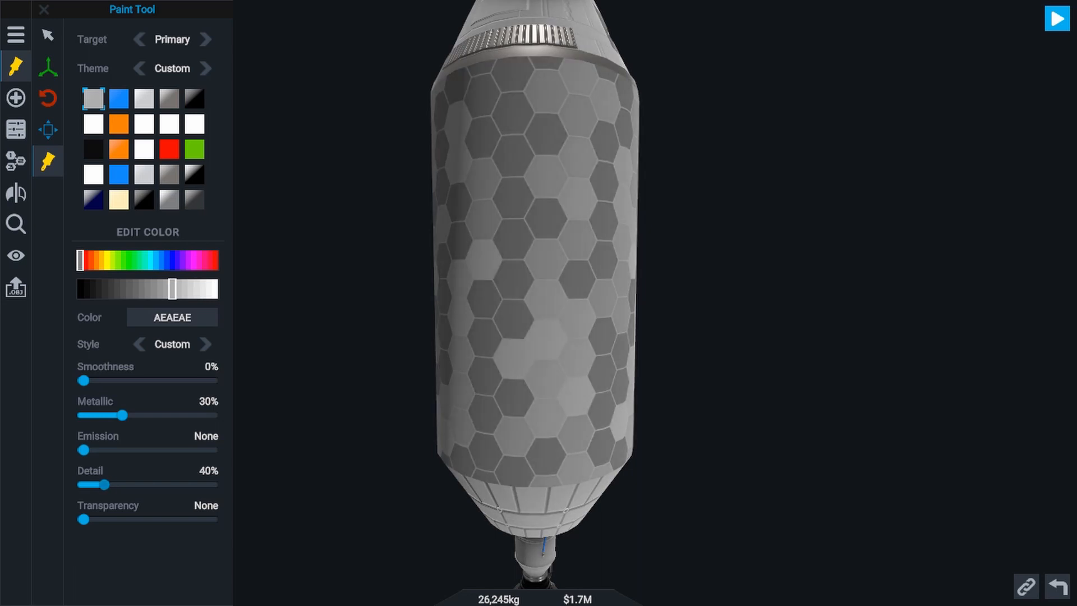
drag(120, 485, 100, 484)
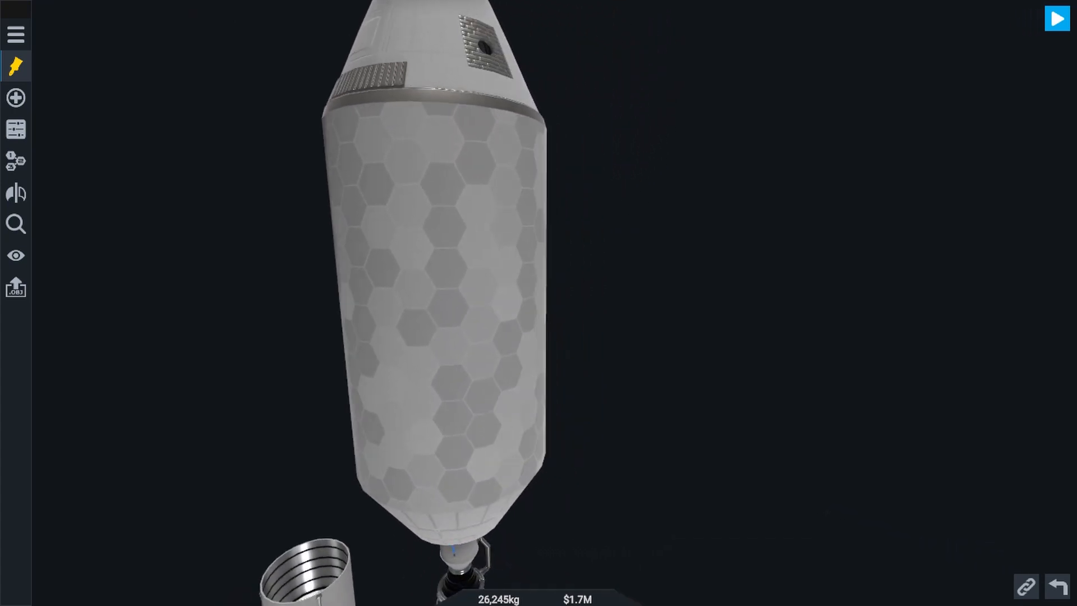
Cycle the tank texture to Rivets with Texture Tiling X and Y set to 6.
click(14, 67)
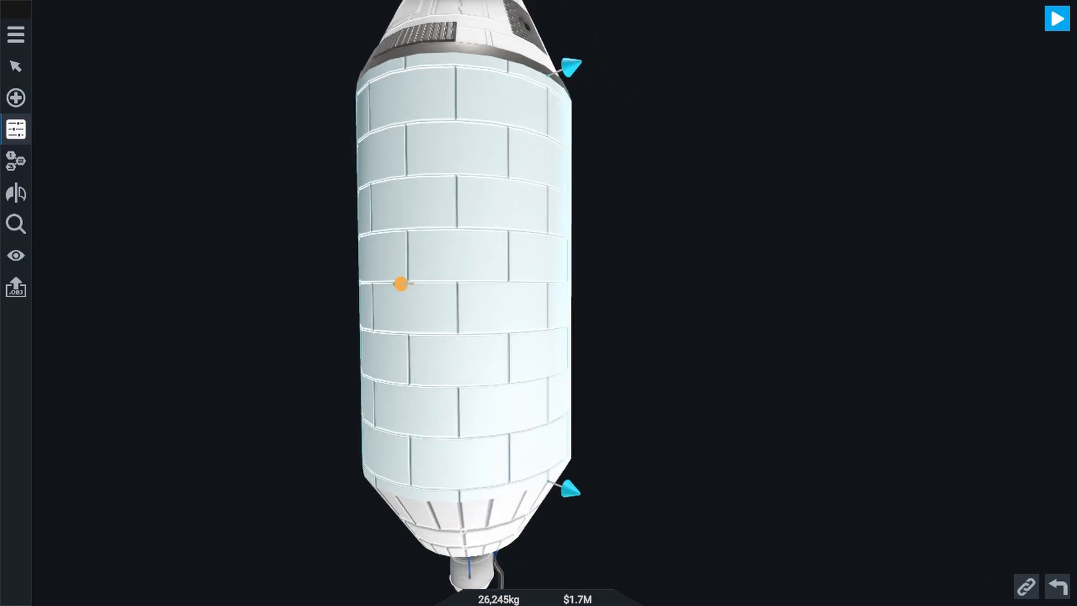
click(400, 284)
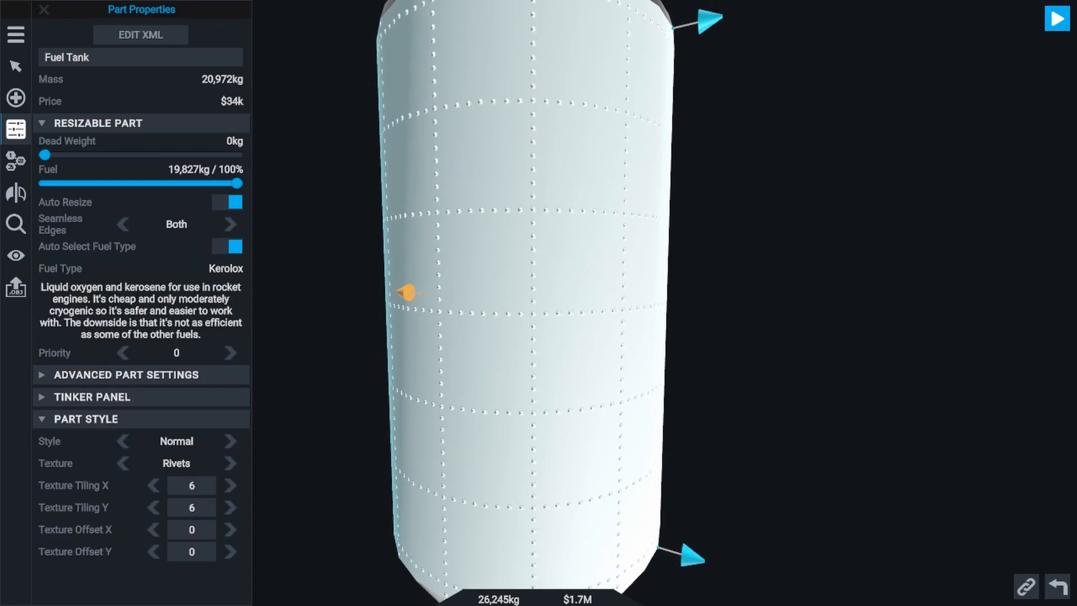
Inspect the Cross Beam texture on the fuel tank and tile it six times.
click(15, 65)
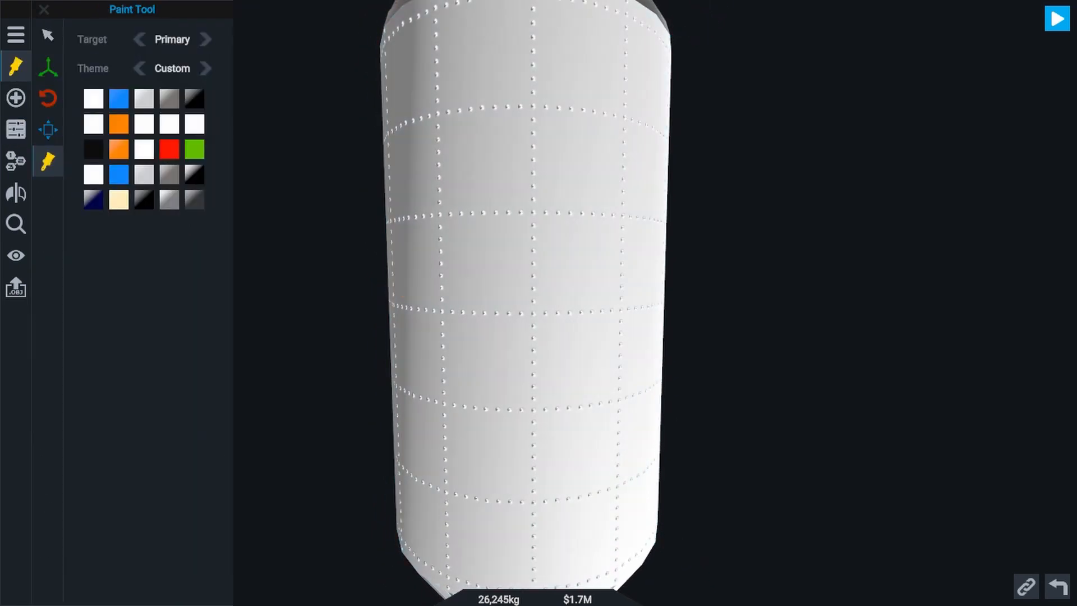
click(142, 98)
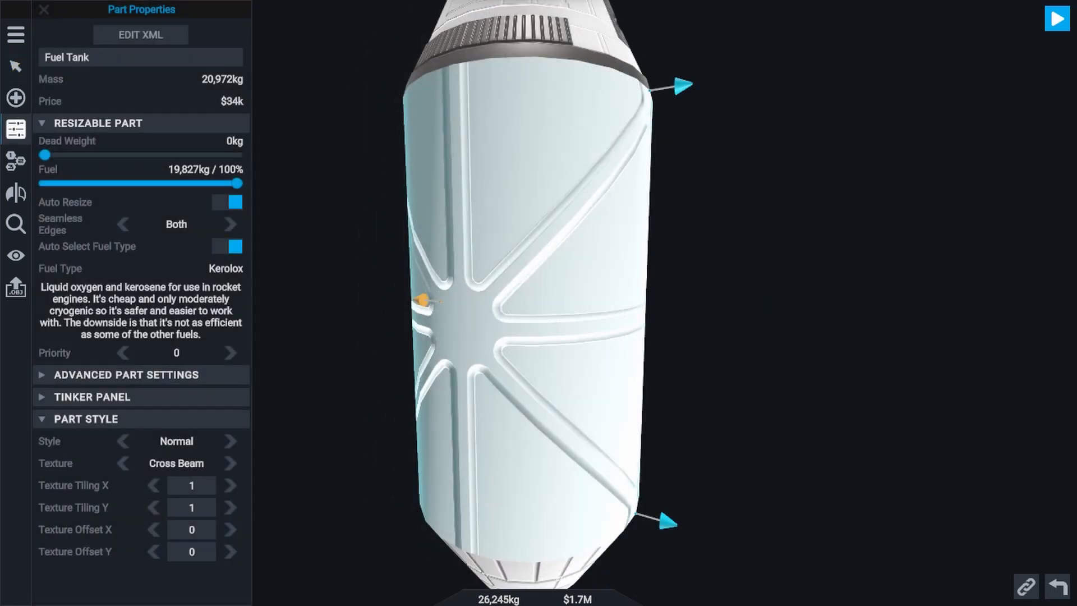
click(44, 10)
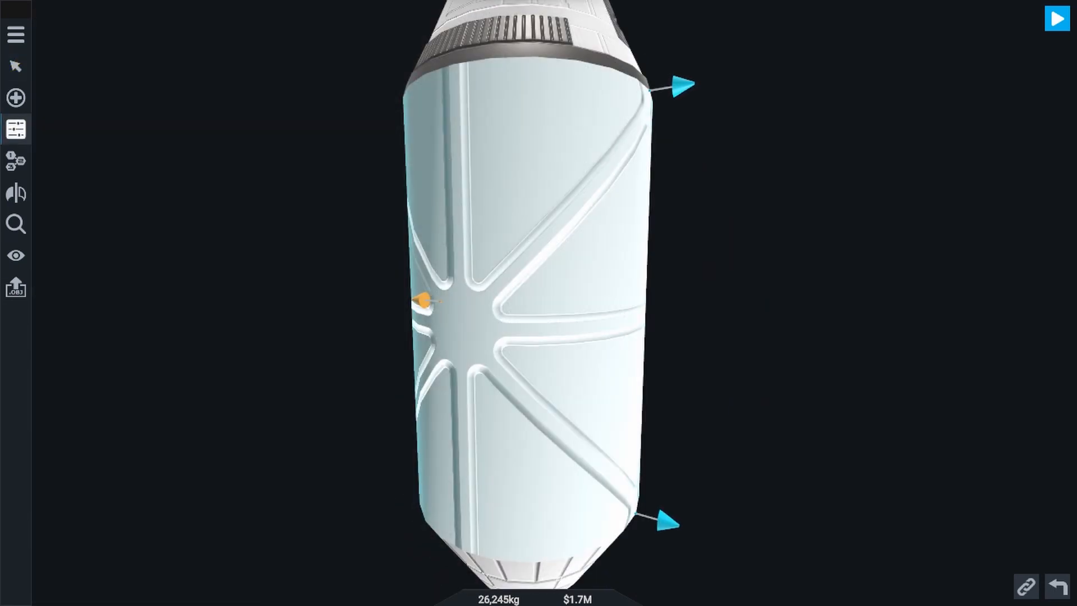
click(423, 301)
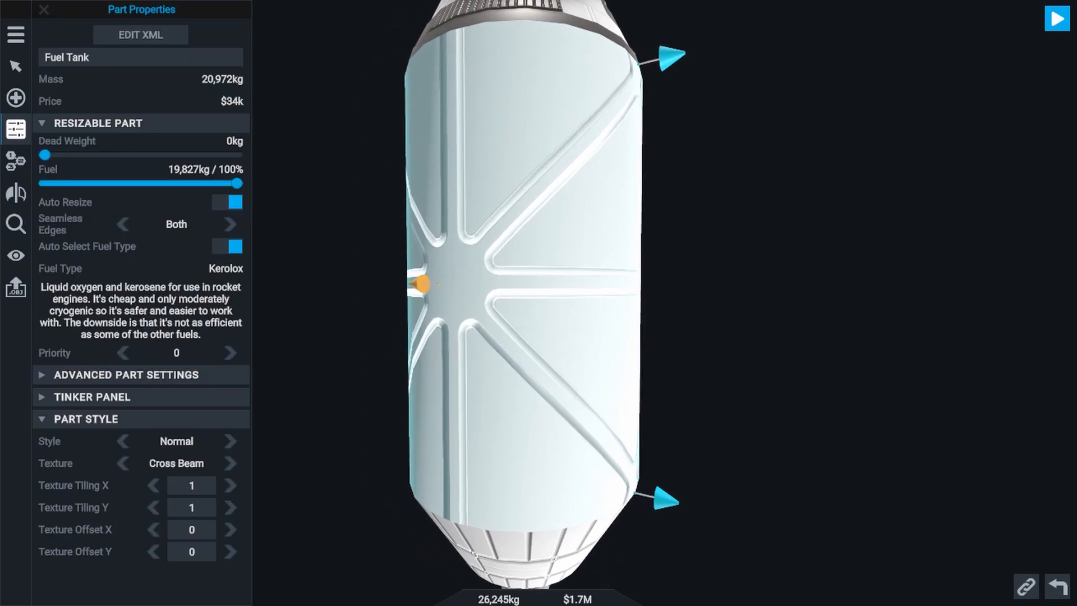
click(191, 486)
text(6)
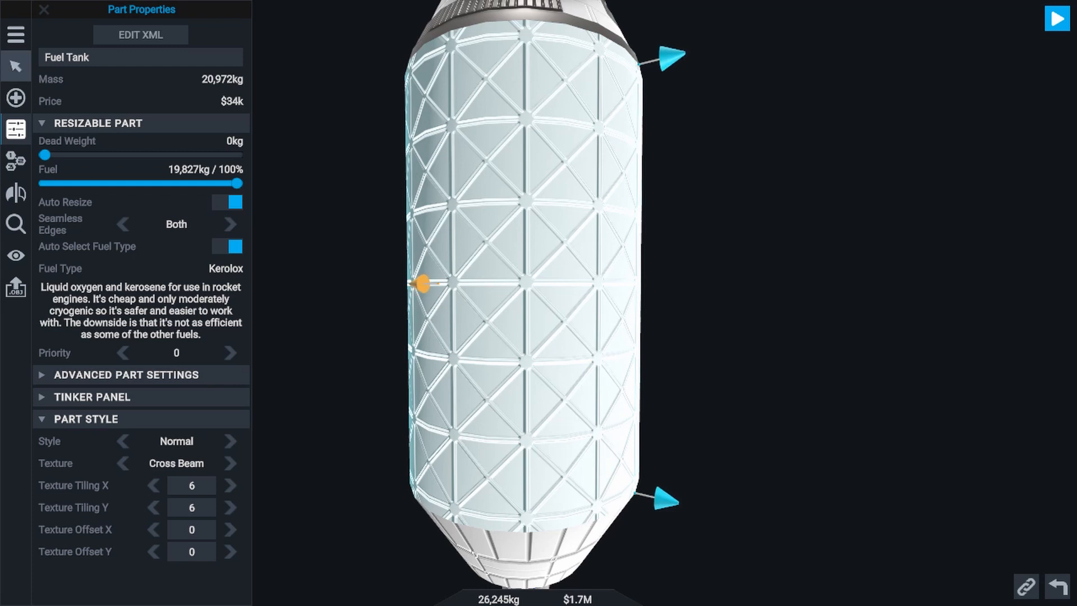
Paint the tank in shiny chrome, then change its texture to Grooves at tiling 1.
click(15, 65)
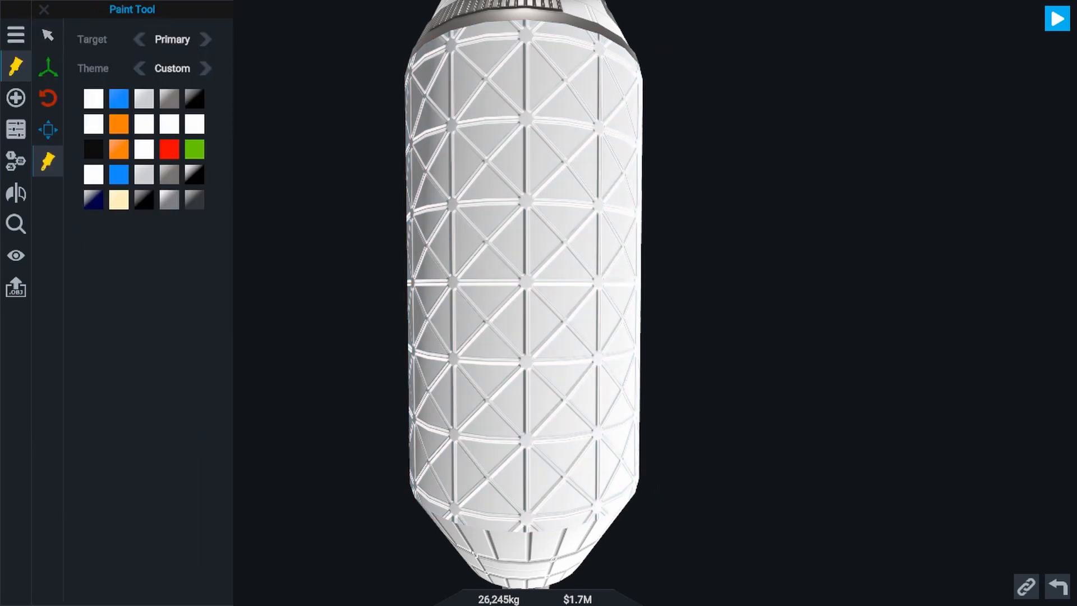
click(143, 97)
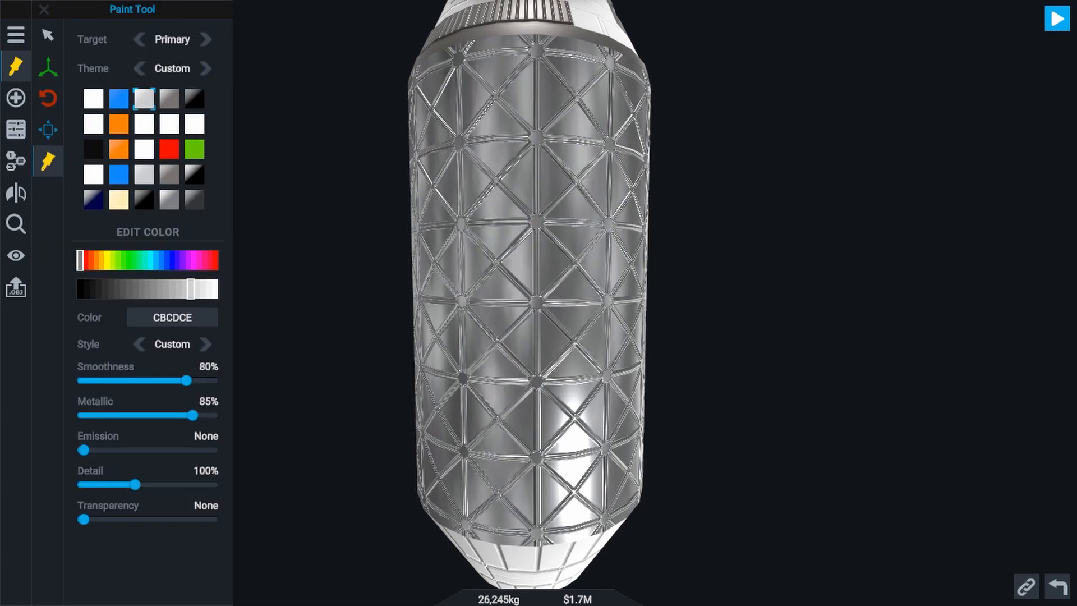
drag(187, 381, 150, 381)
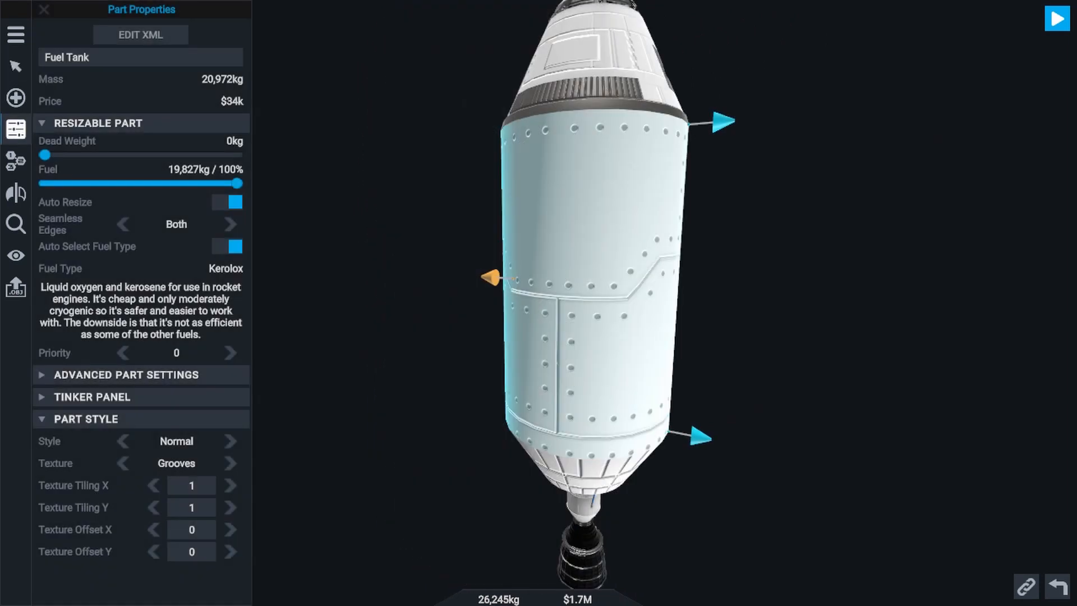
Inspect the Grooves look, then switch the tank texture to crinkled Insulation.
click(43, 10)
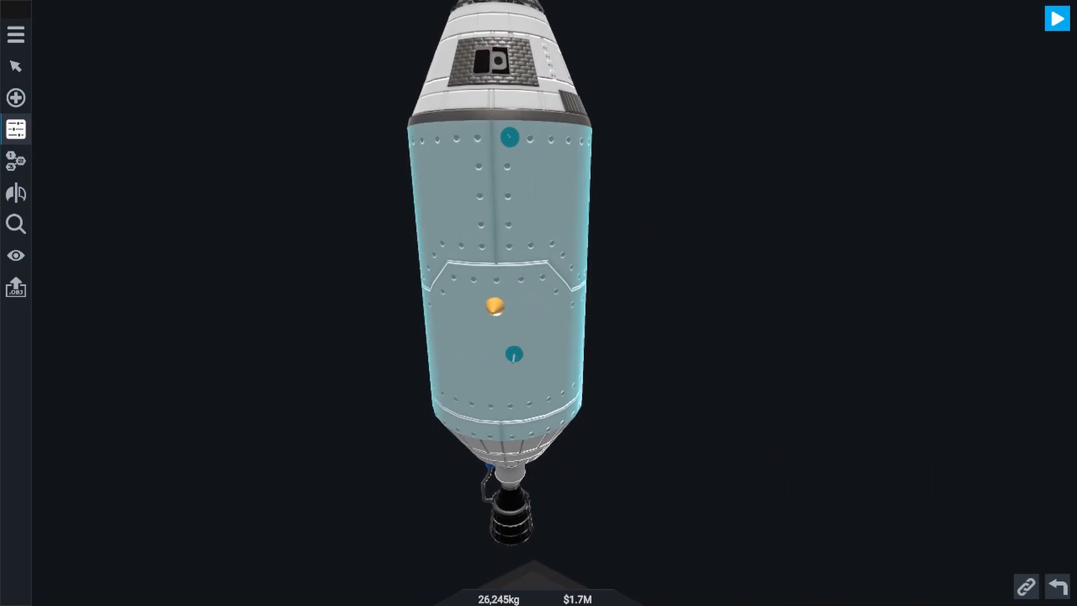
click(489, 308)
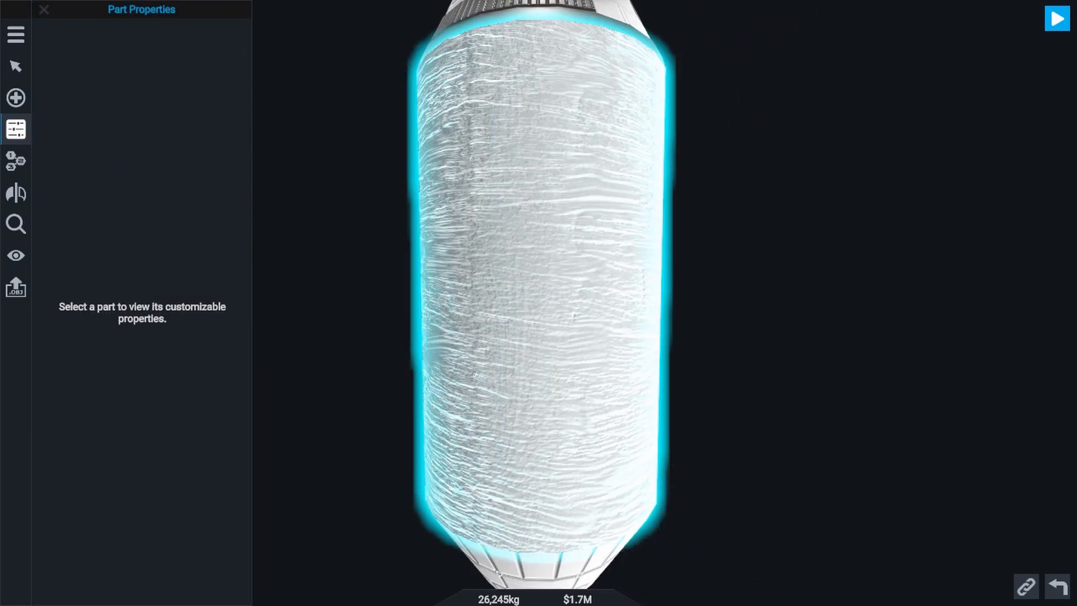
Paint the insulation-textured tank in the shiny silver chrome CBCDCE swatch.
click(536, 275)
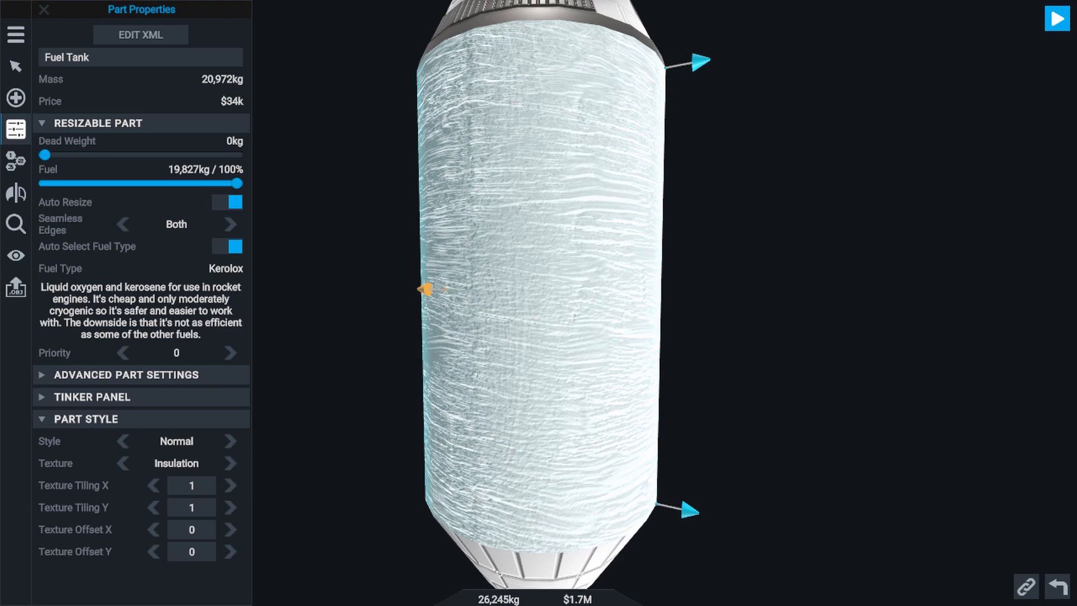
click(44, 9)
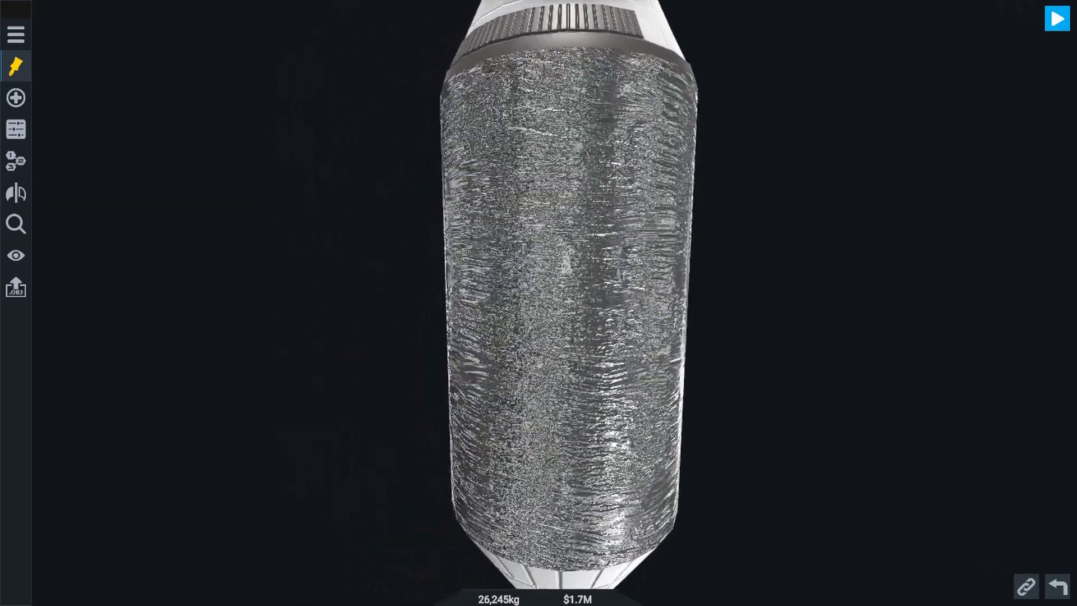
click(14, 66)
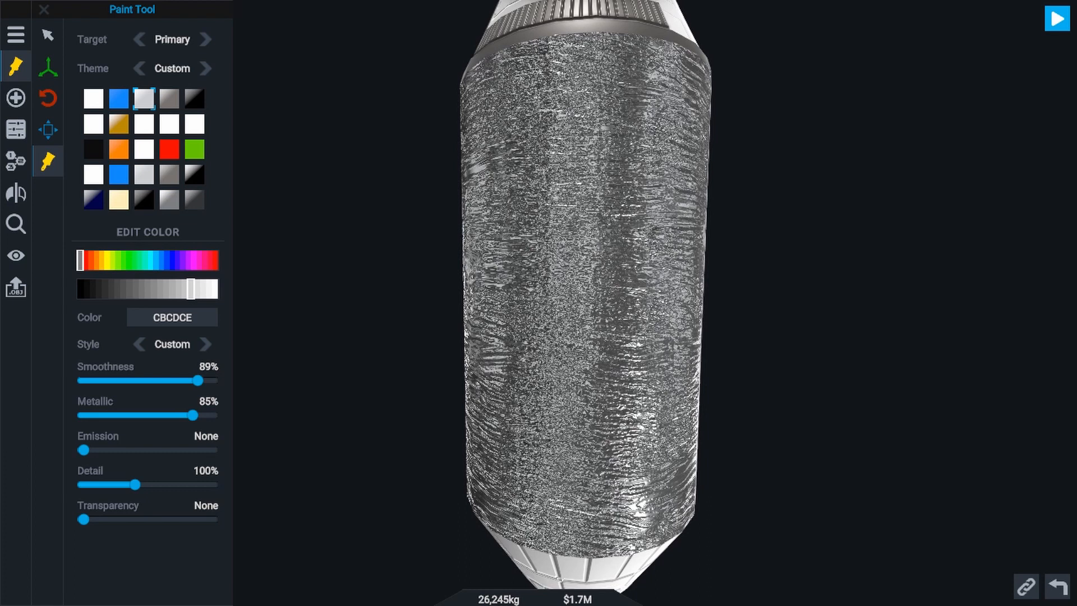
Toggle between gold B98B00 and silver foil, settle on silver, and launch the rocket.
click(118, 124)
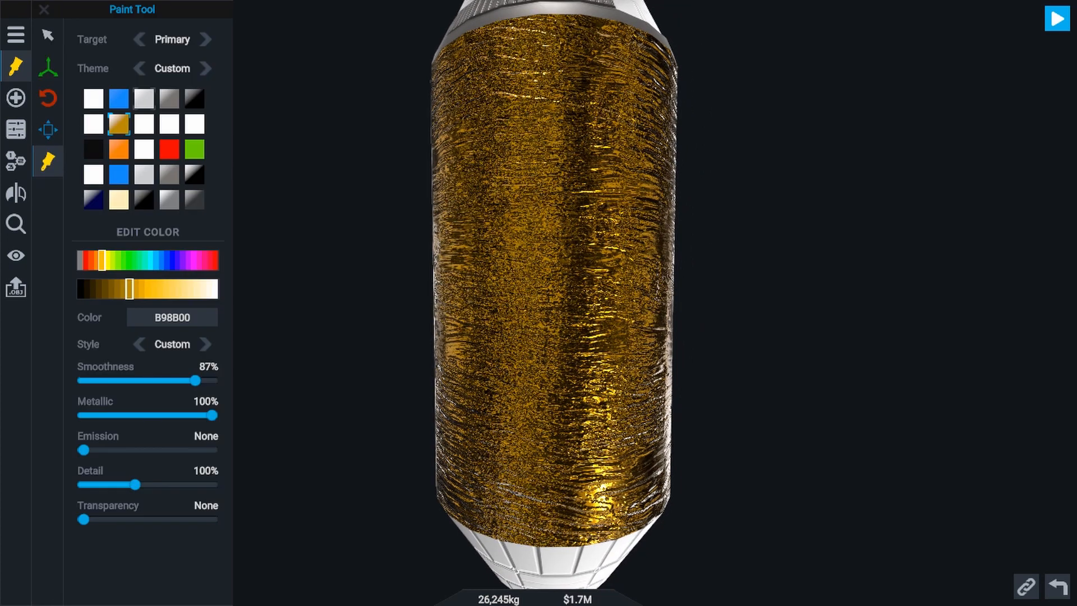
click(145, 99)
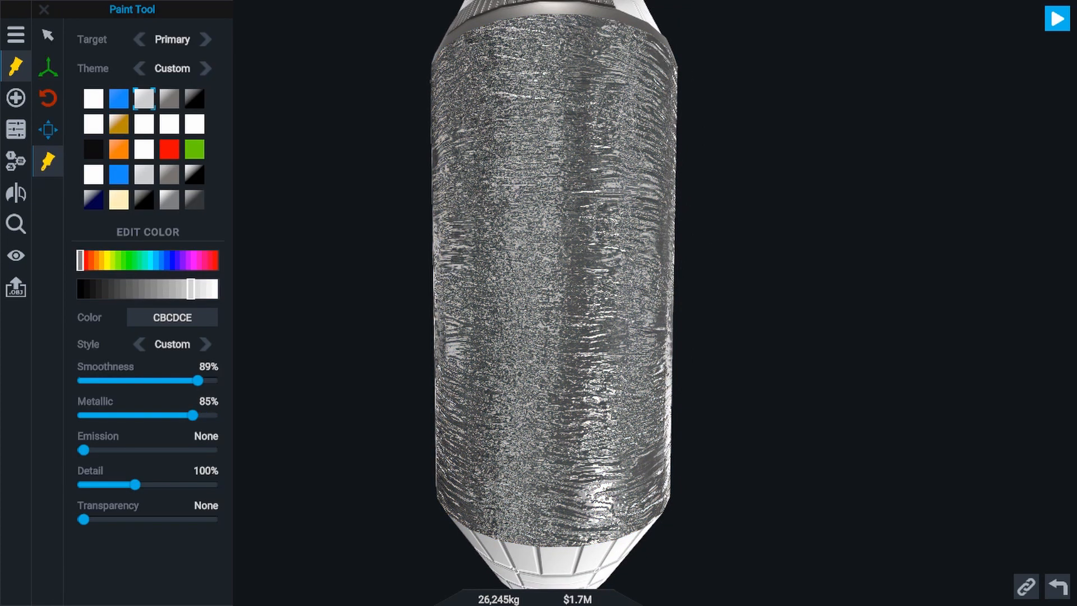
click(118, 123)
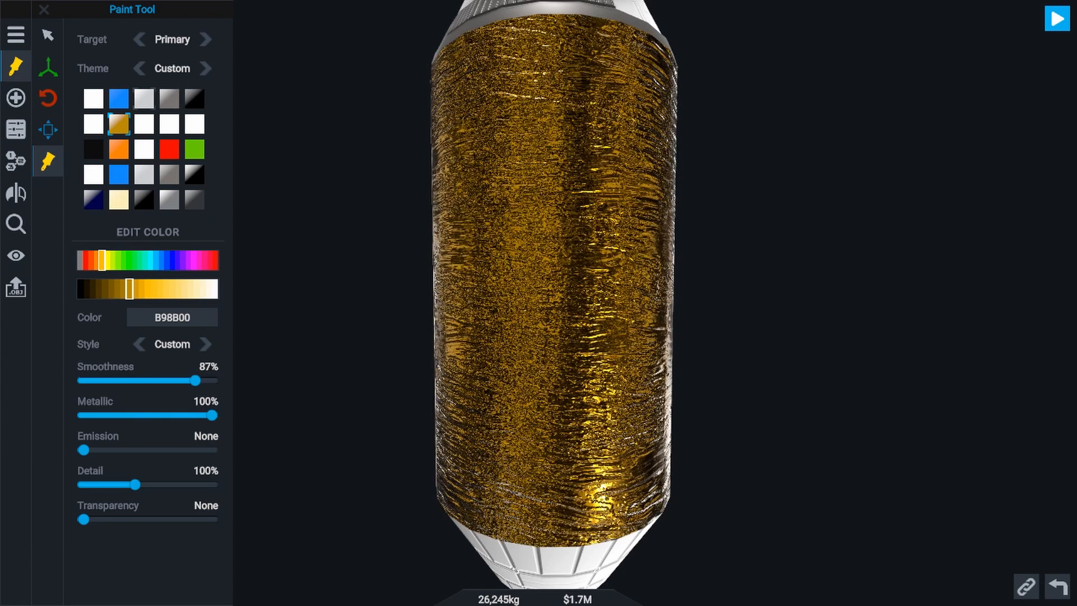
click(144, 98)
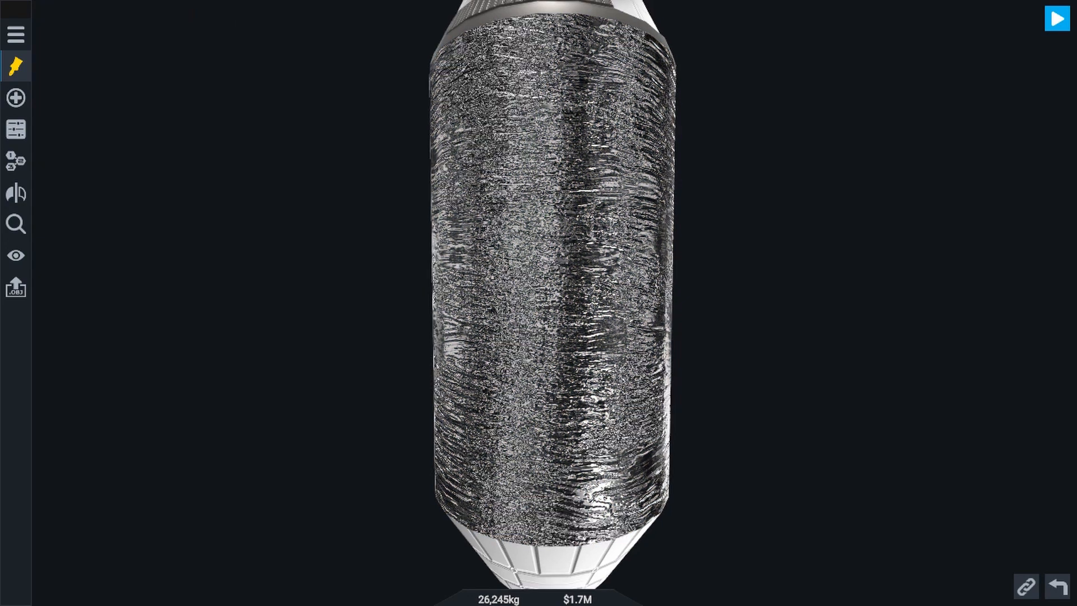
click(1057, 18)
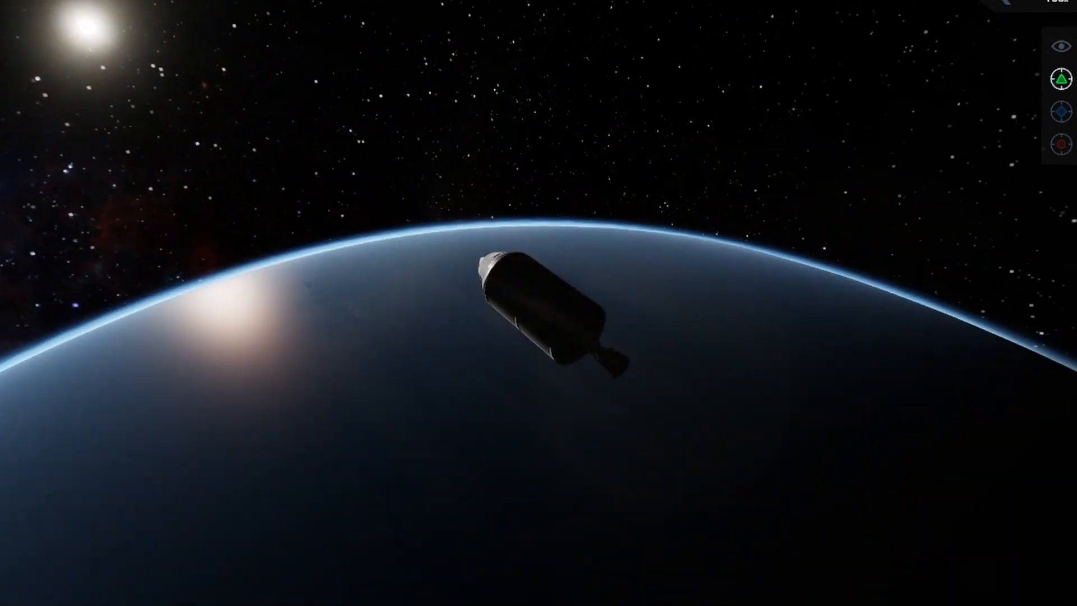